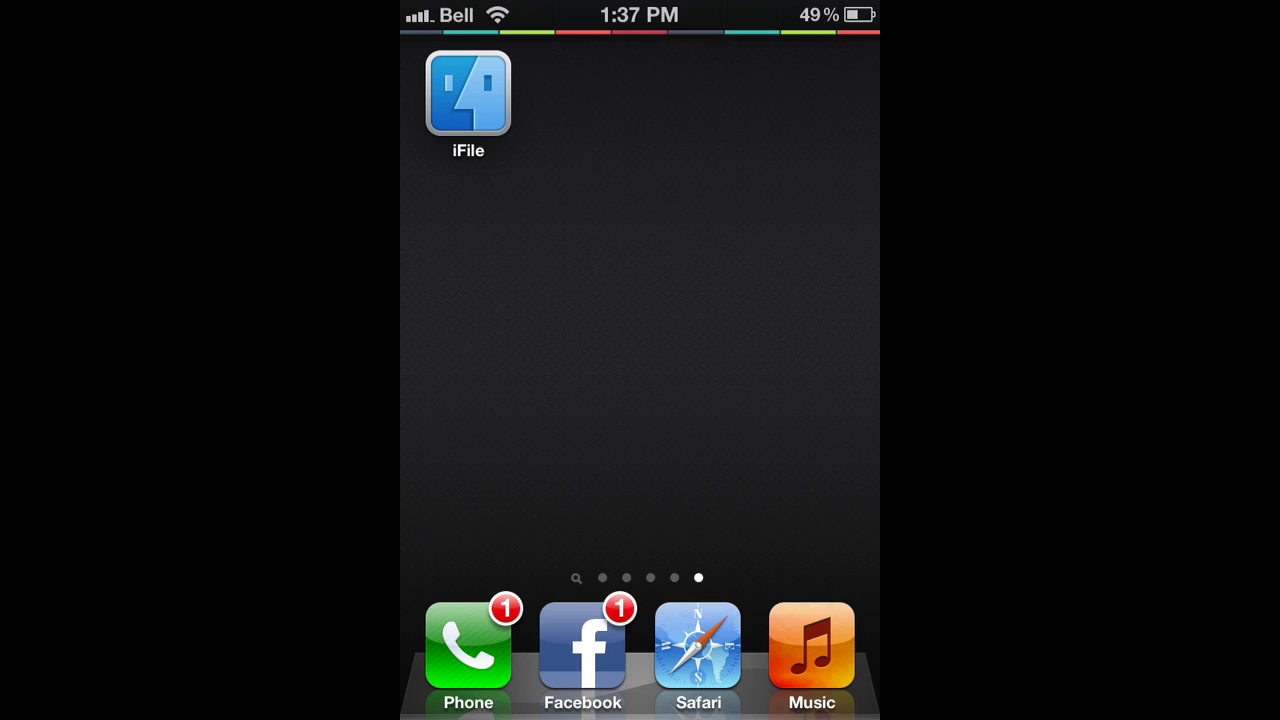
Step: Launch iFile and navigate from Documents up to the root / folder
left_click(467, 95)
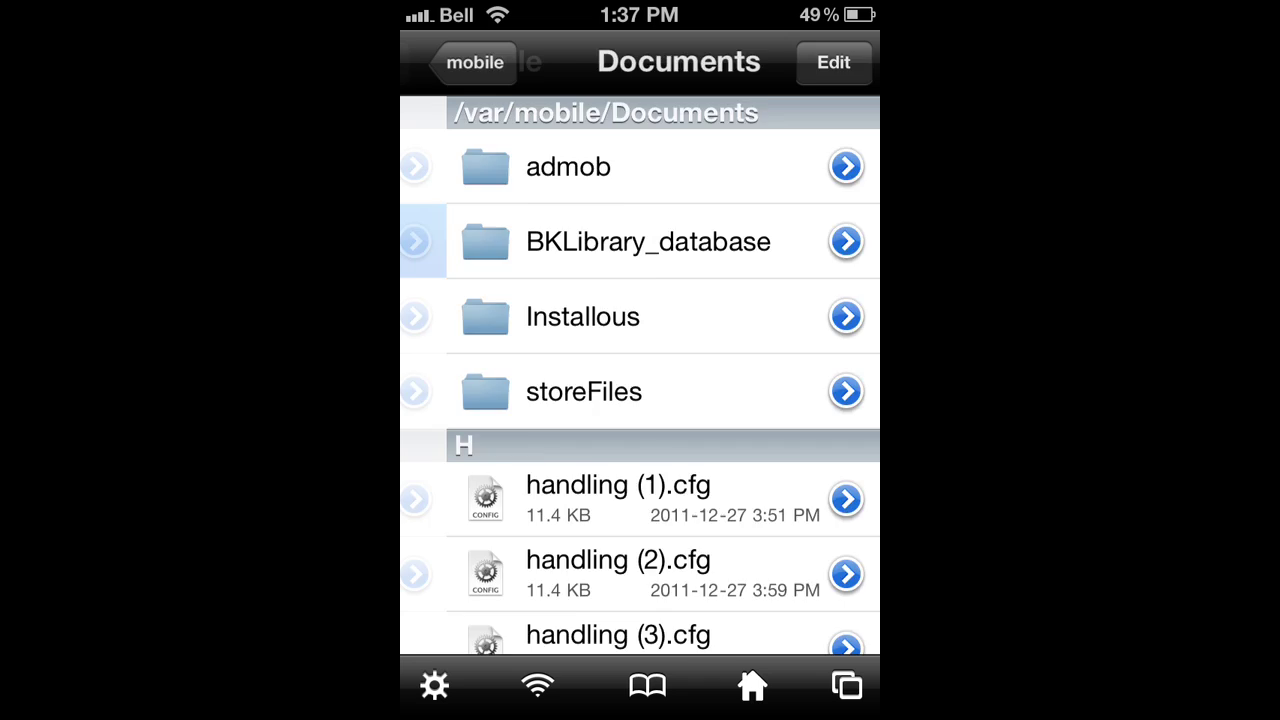
left_click(472, 62)
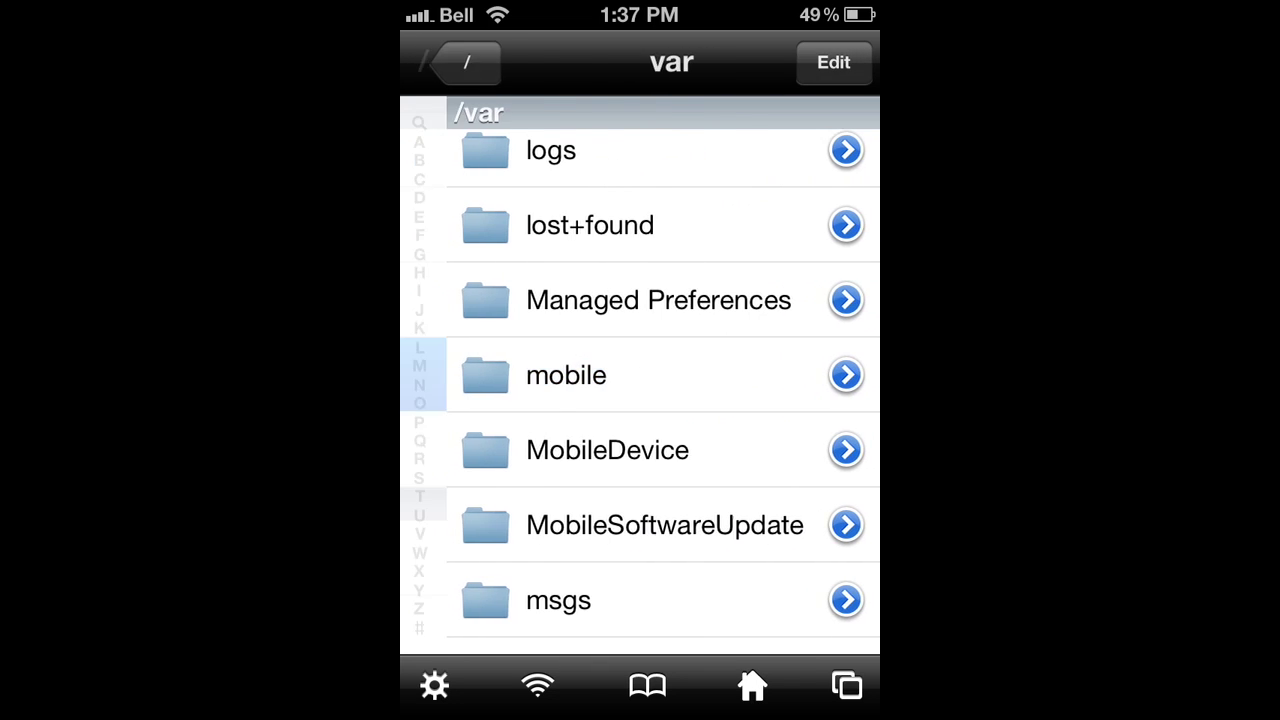
left_click(463, 62)
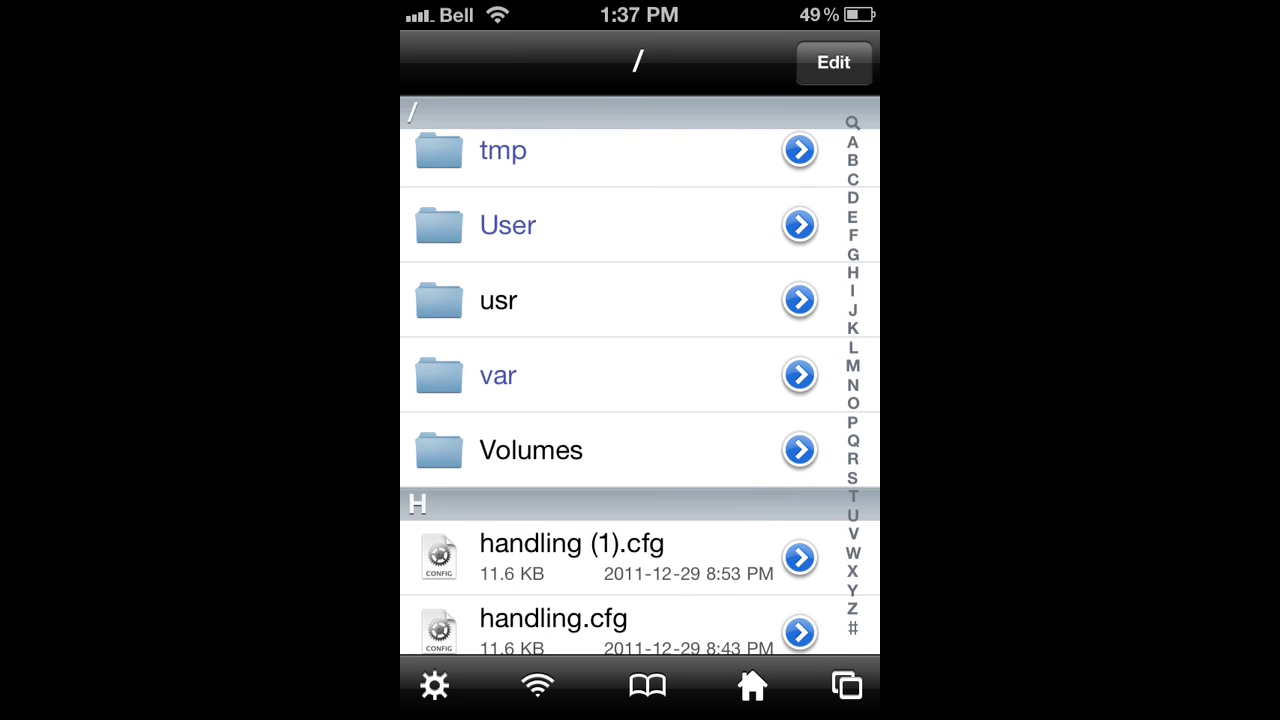
scroll("down", 3)
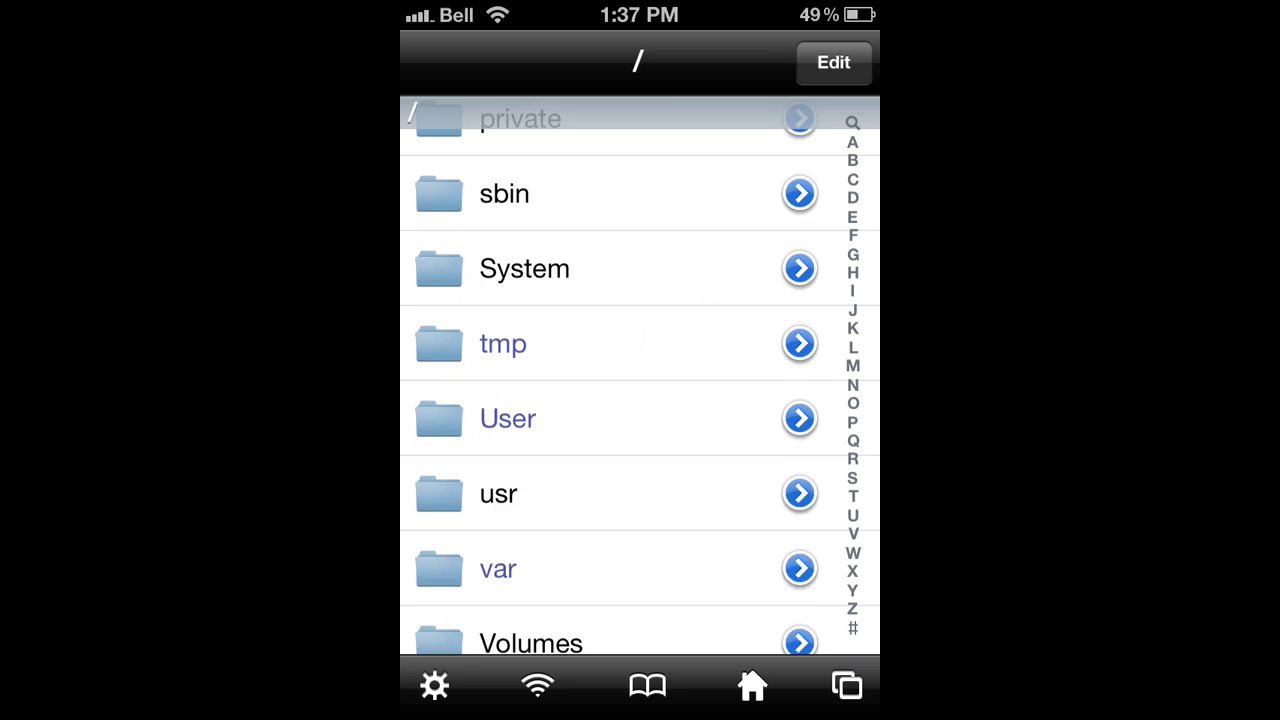
Step: Browse into System/Library/CoreServices and view SystemVersion.plist showing ProductVersion 5.0.1
left_click(524, 268)
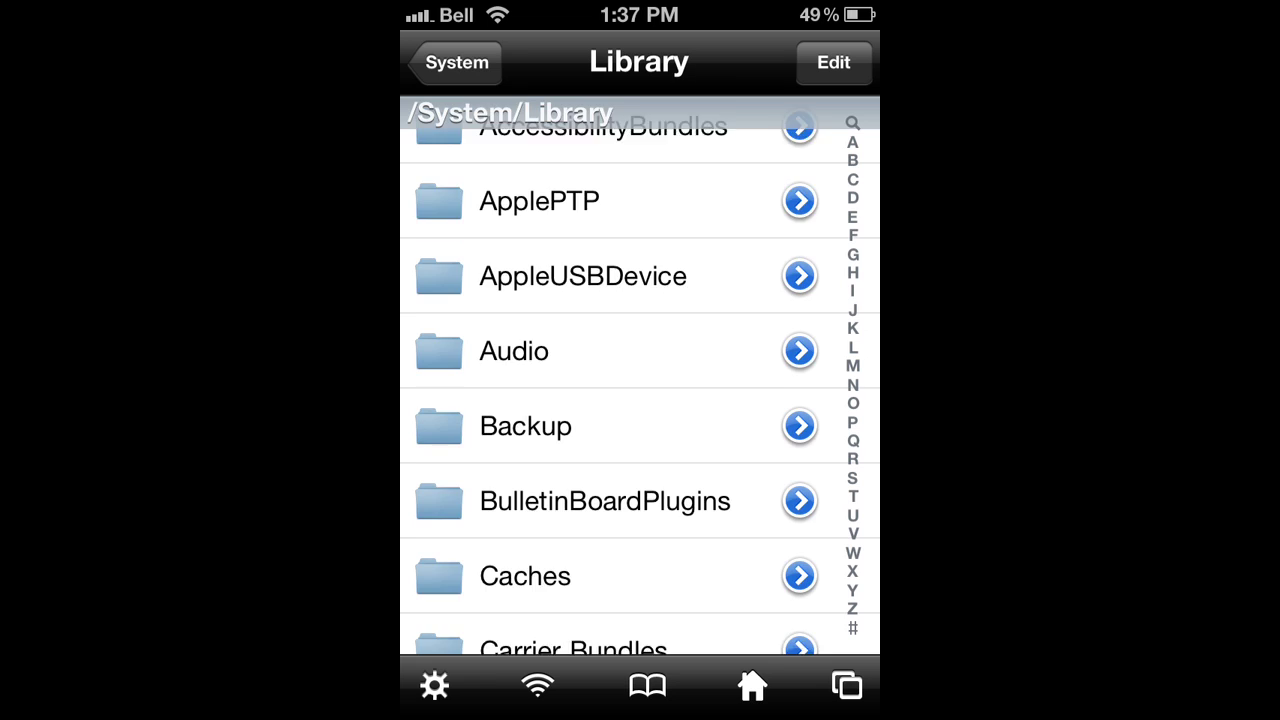
scroll("down", 3)
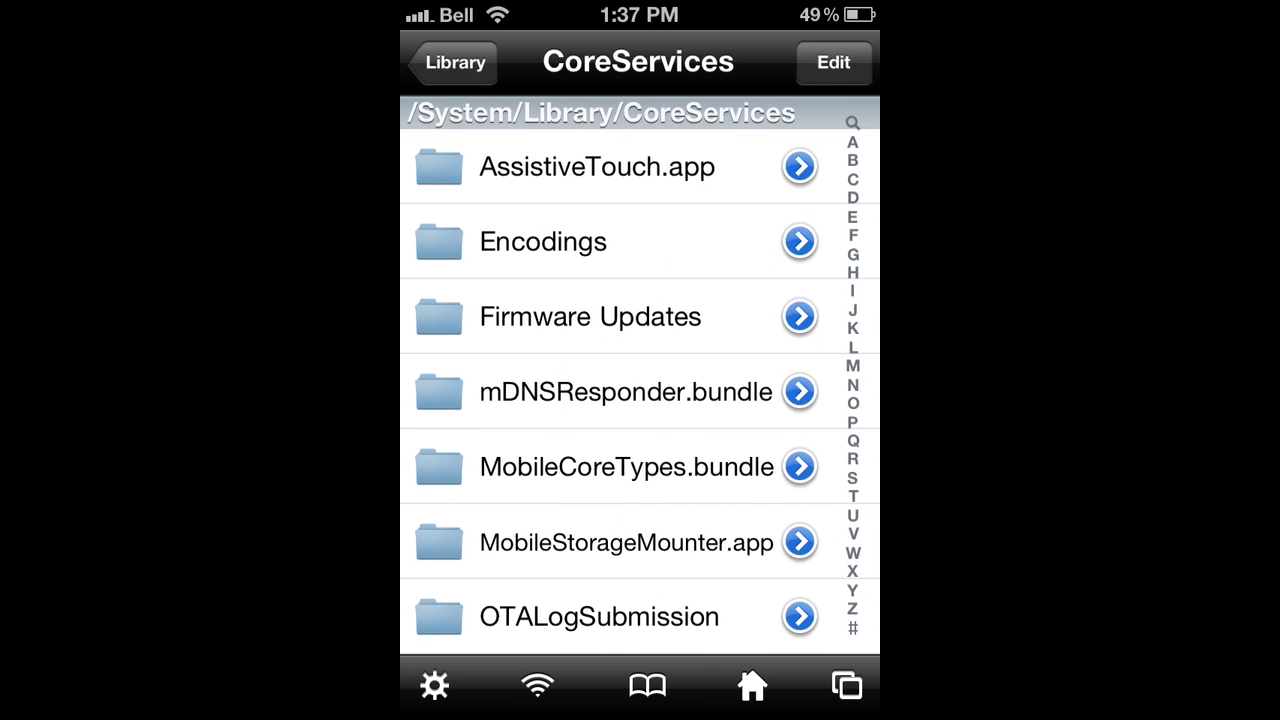
scroll("down", 3)
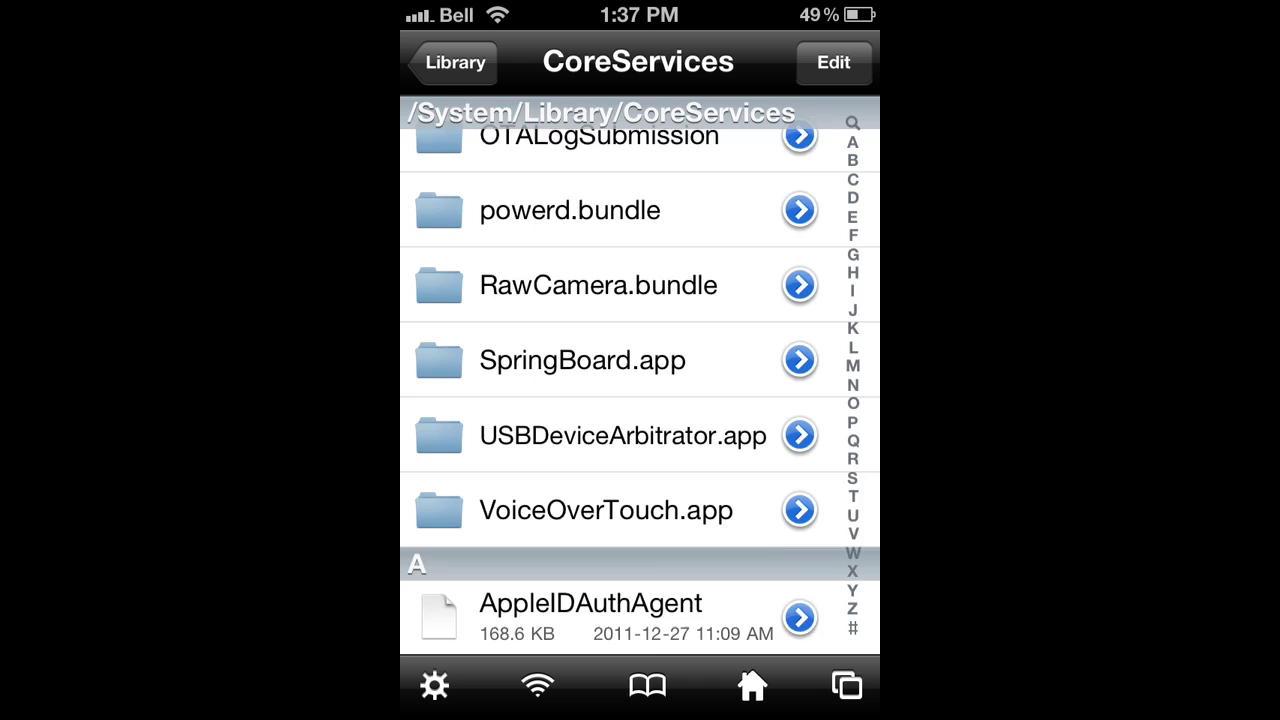
scroll("down", 3)
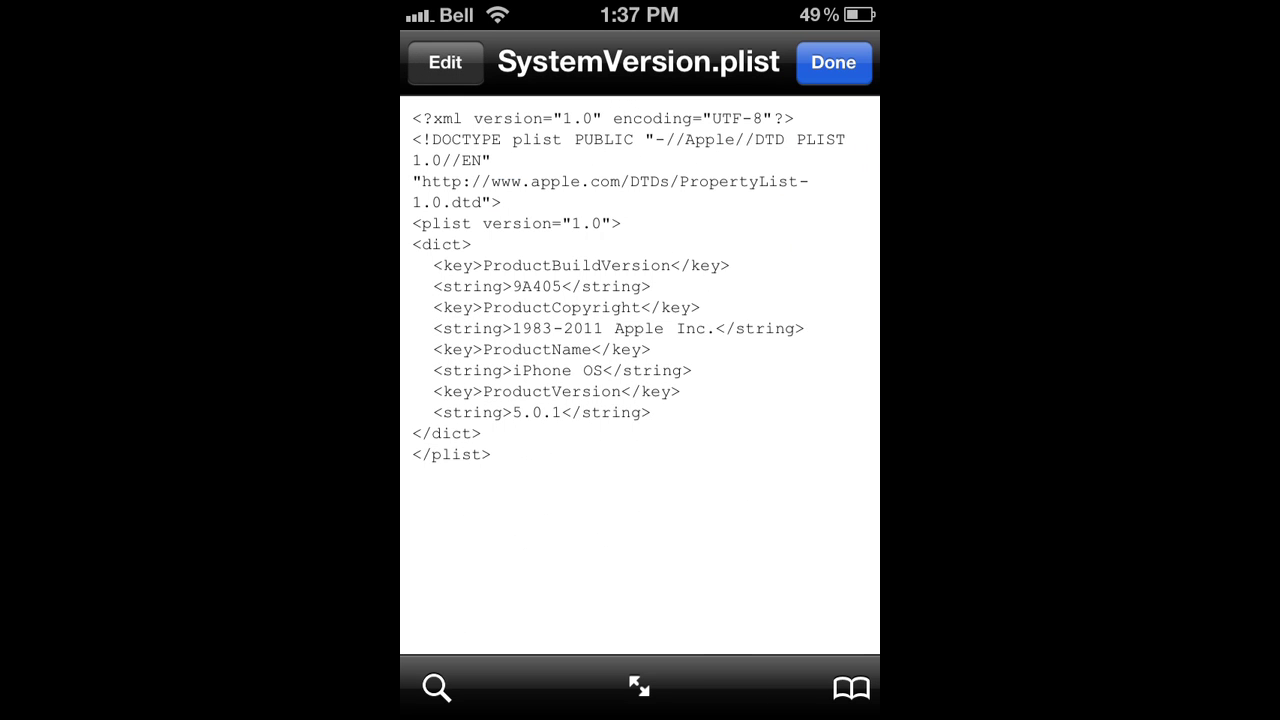
Step: Edit the ProductVersion string to 5.1, save the plist and close the viewer
left_click(444, 62)
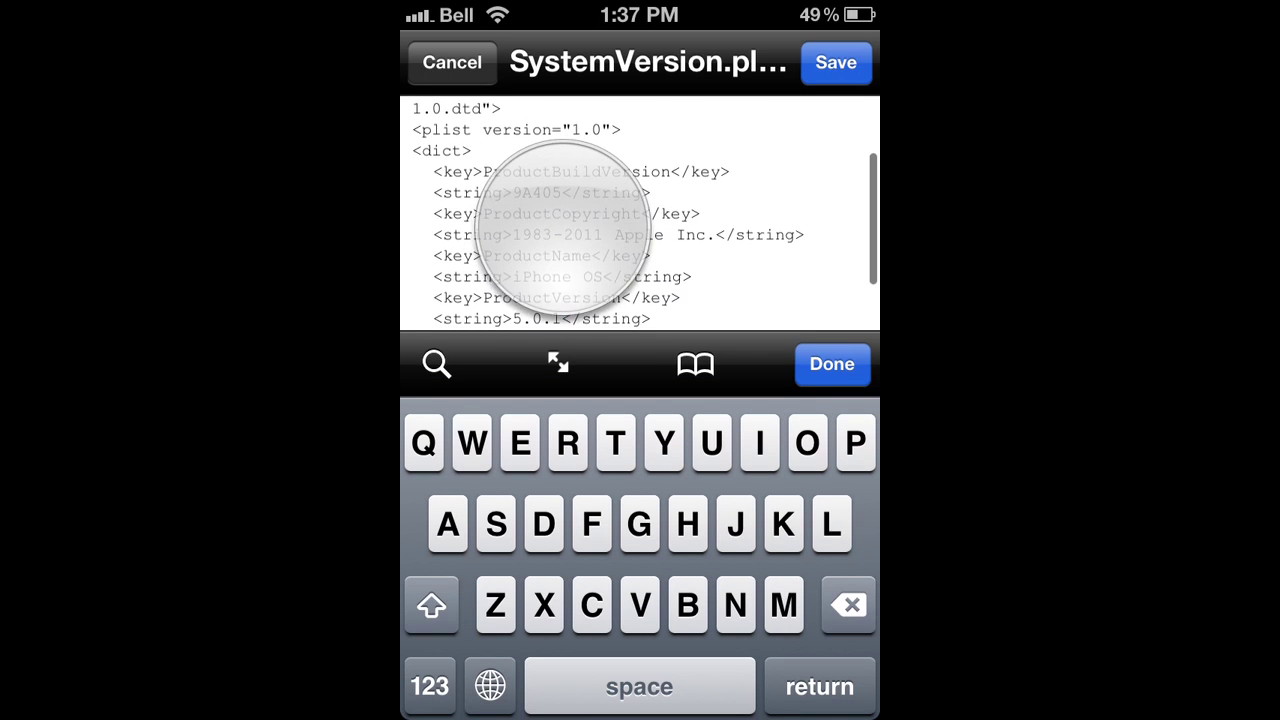
left_click(562, 313)
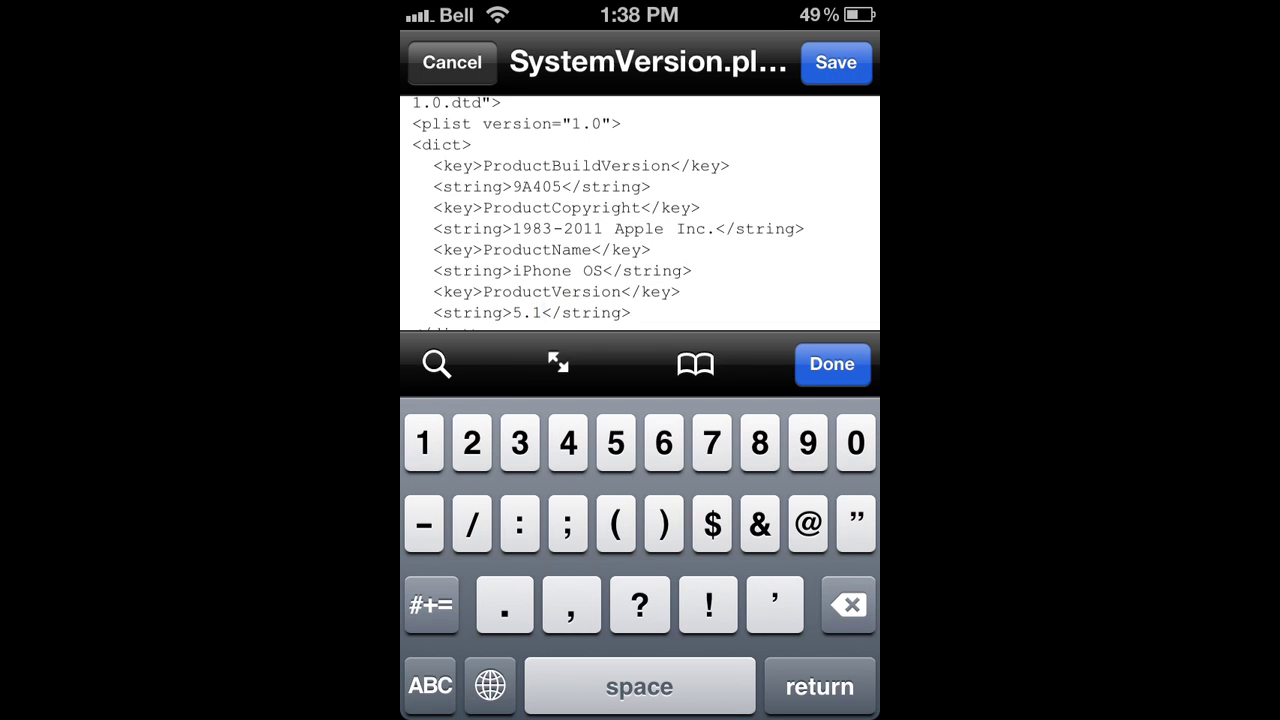
left_click(831, 364)
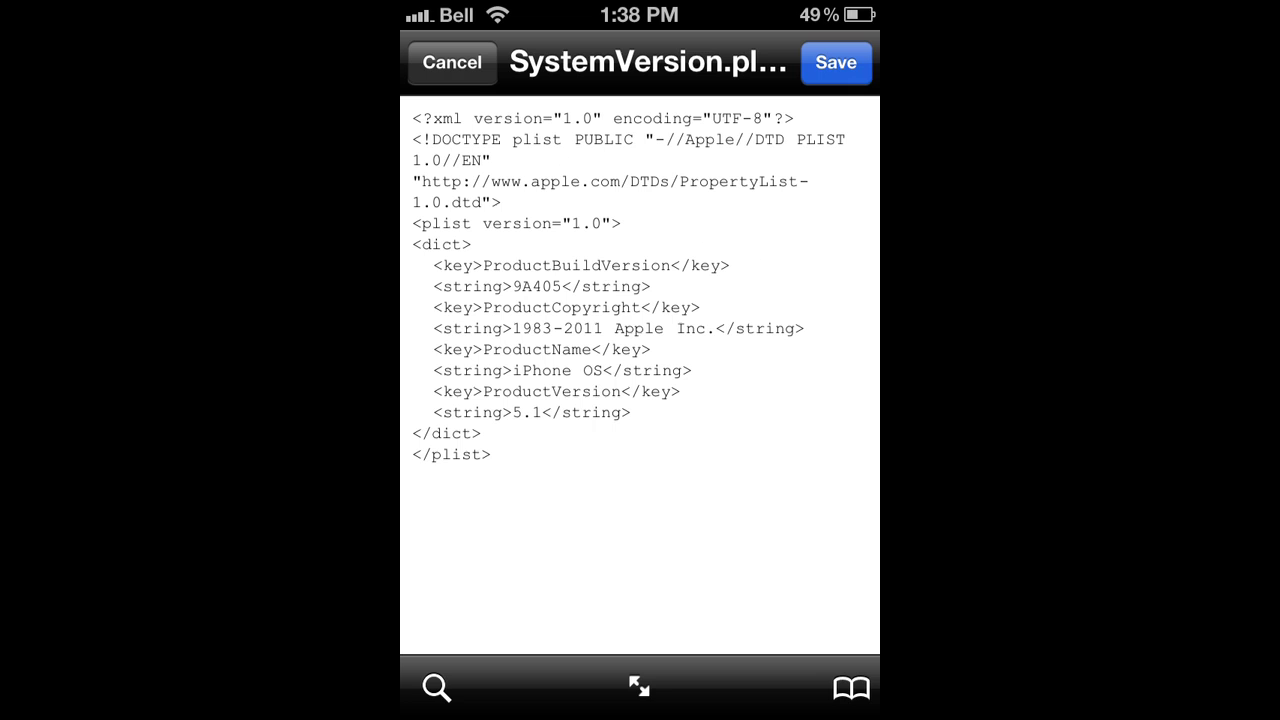
left_click(836, 63)
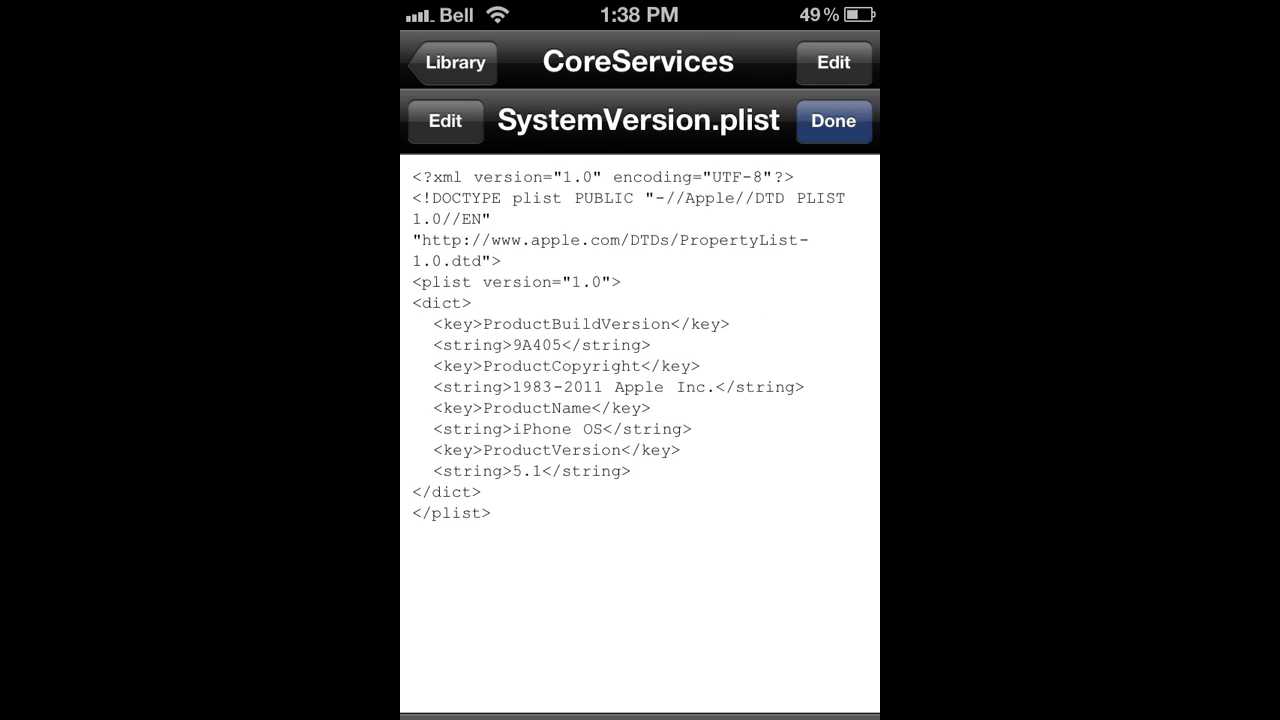
left_click(833, 120)
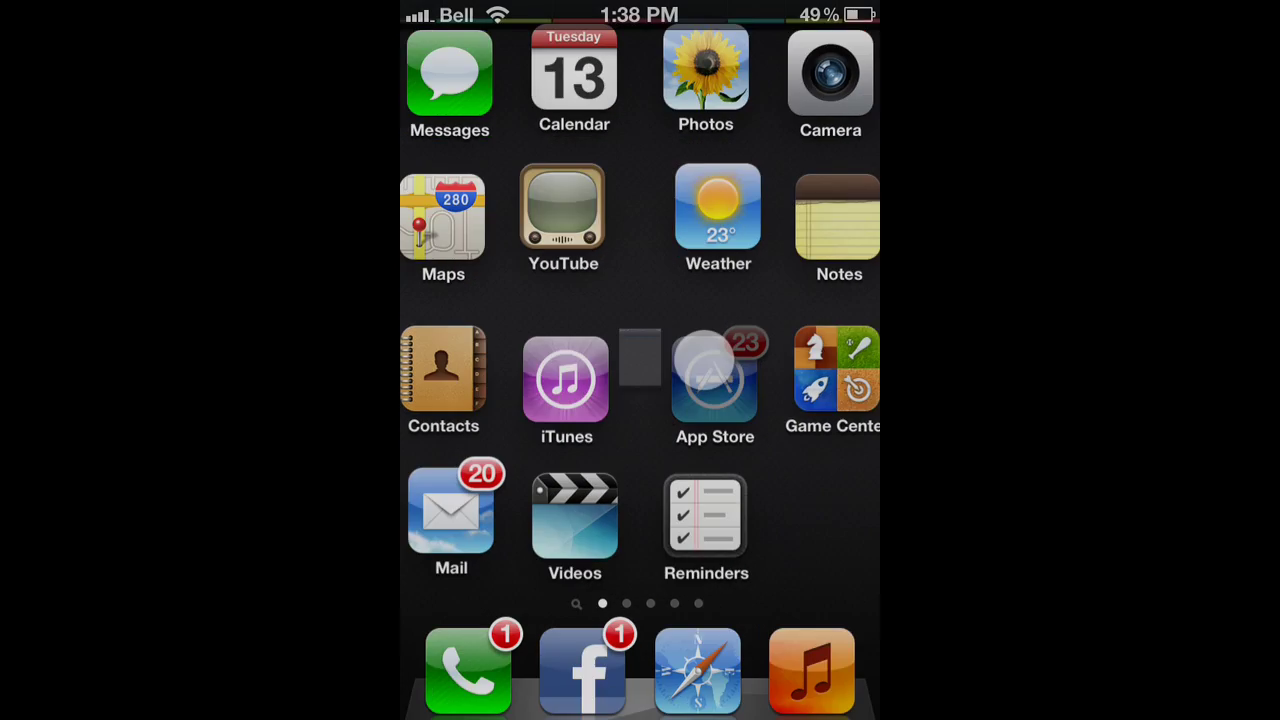
Step: Launch App Store and enter iPhoto in the Search field
left_click(714, 378)
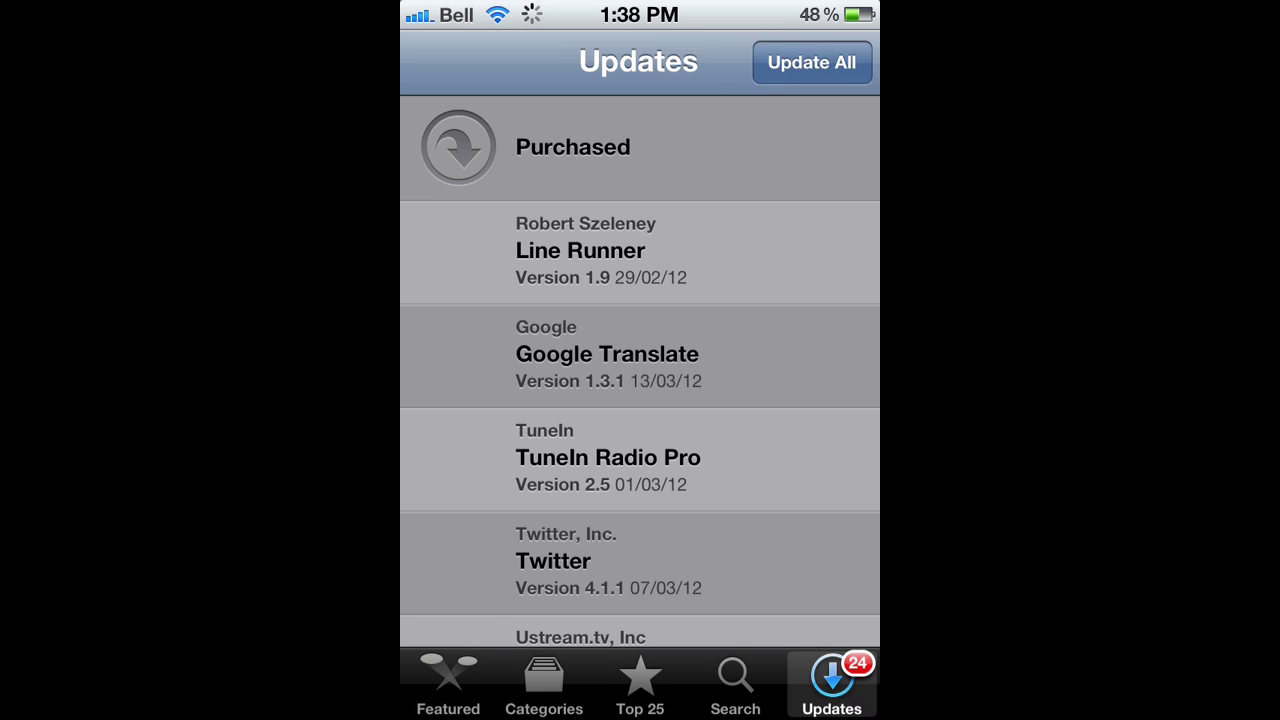
left_click(735, 683)
type("iPhoto")
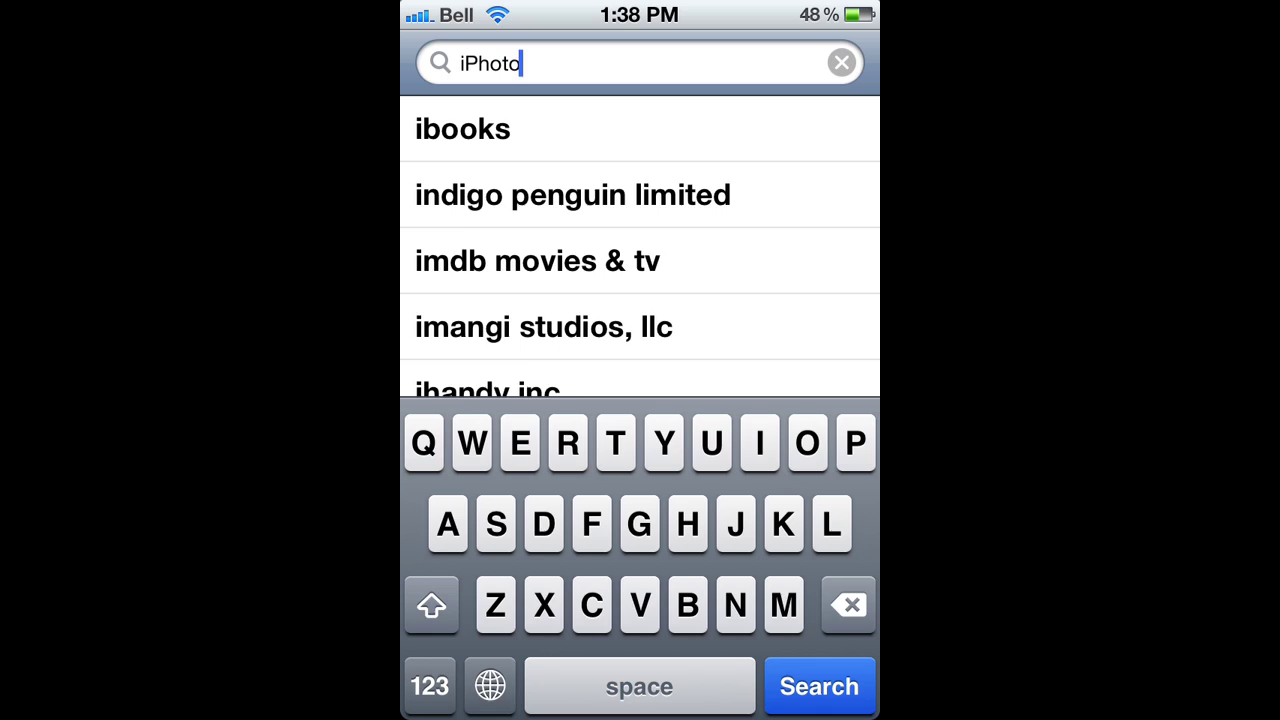
Step: Select Apple's iPhoto result and buy it for $4.99, confirming with the Apple ID password
left_click(818, 686)
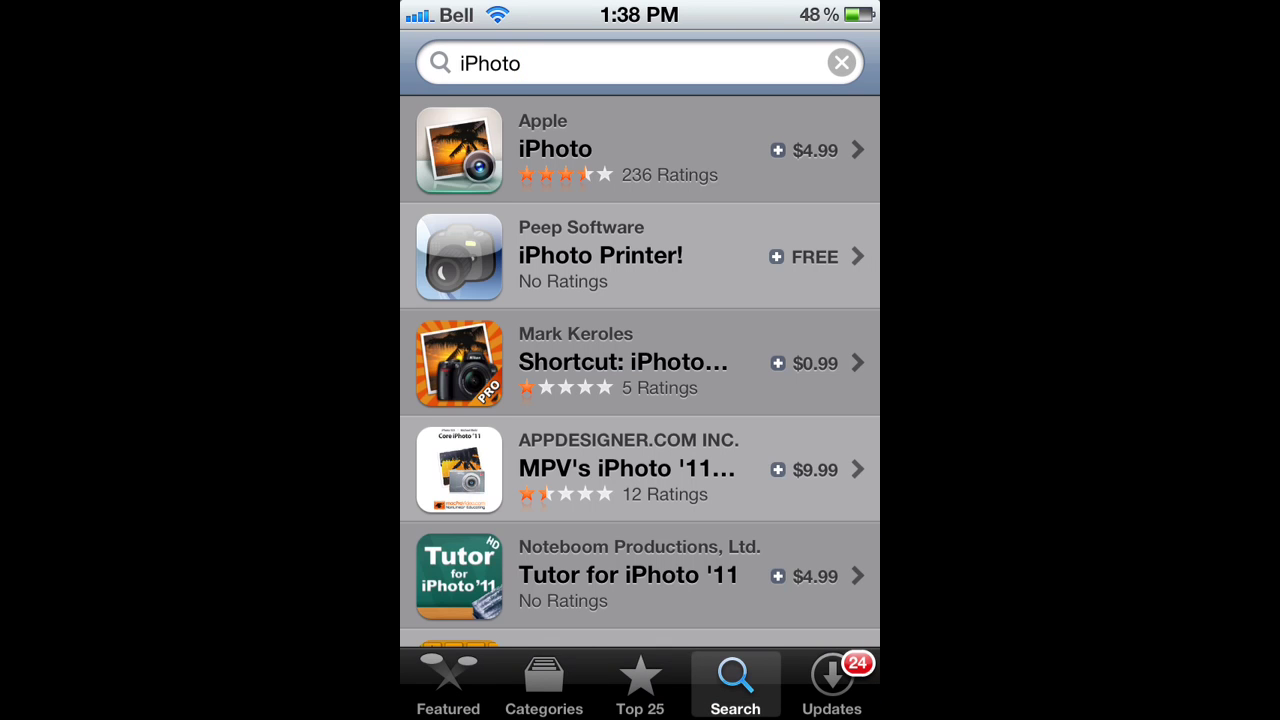
left_click(627, 150)
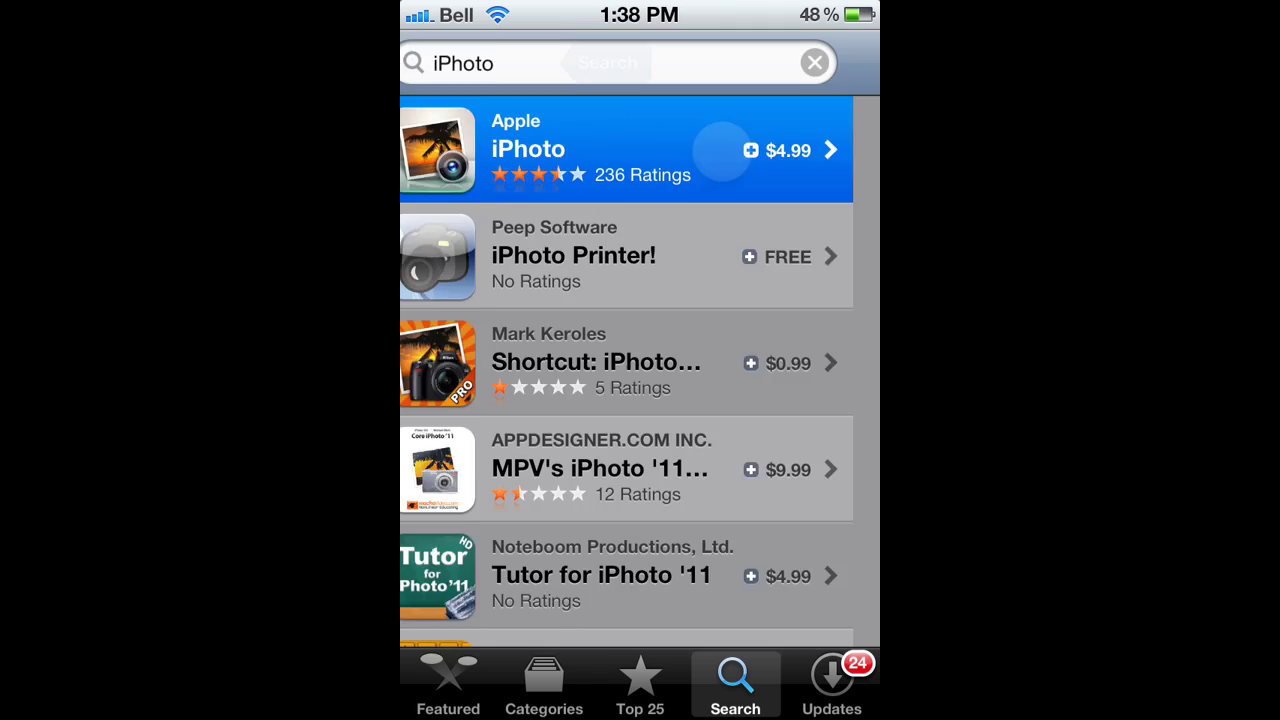
left_click(590, 150)
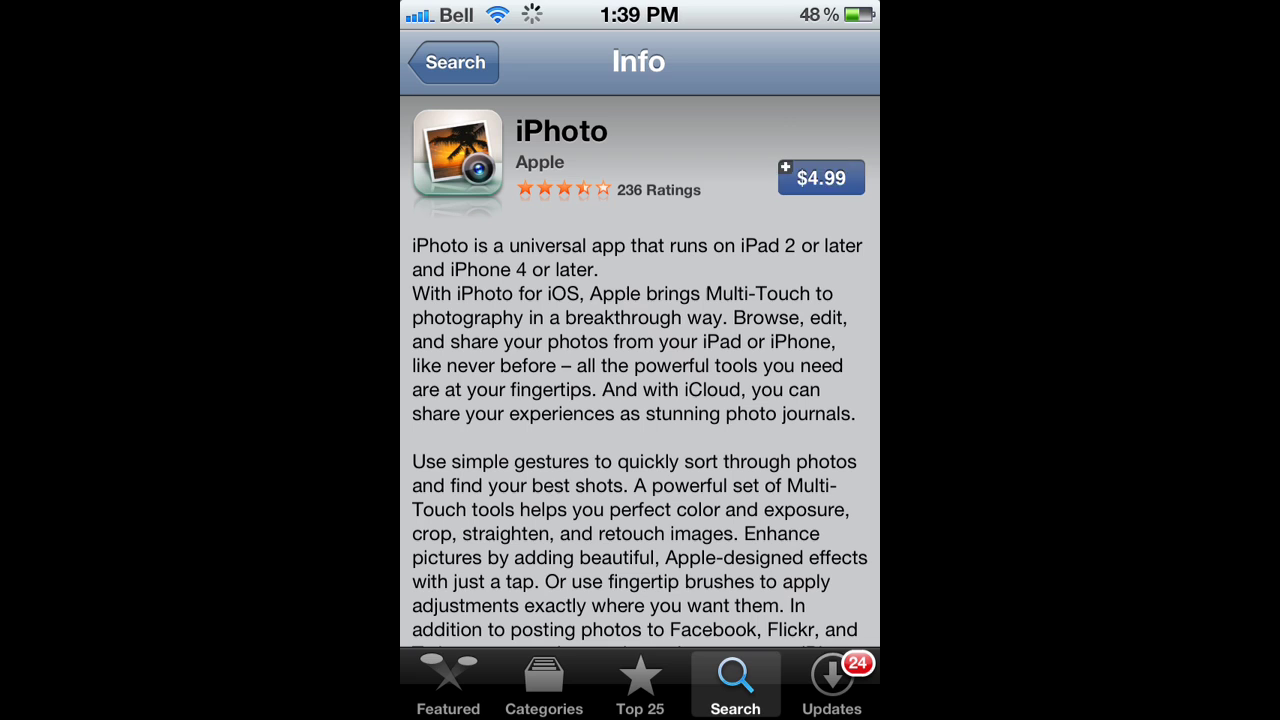
left_click(820, 177)
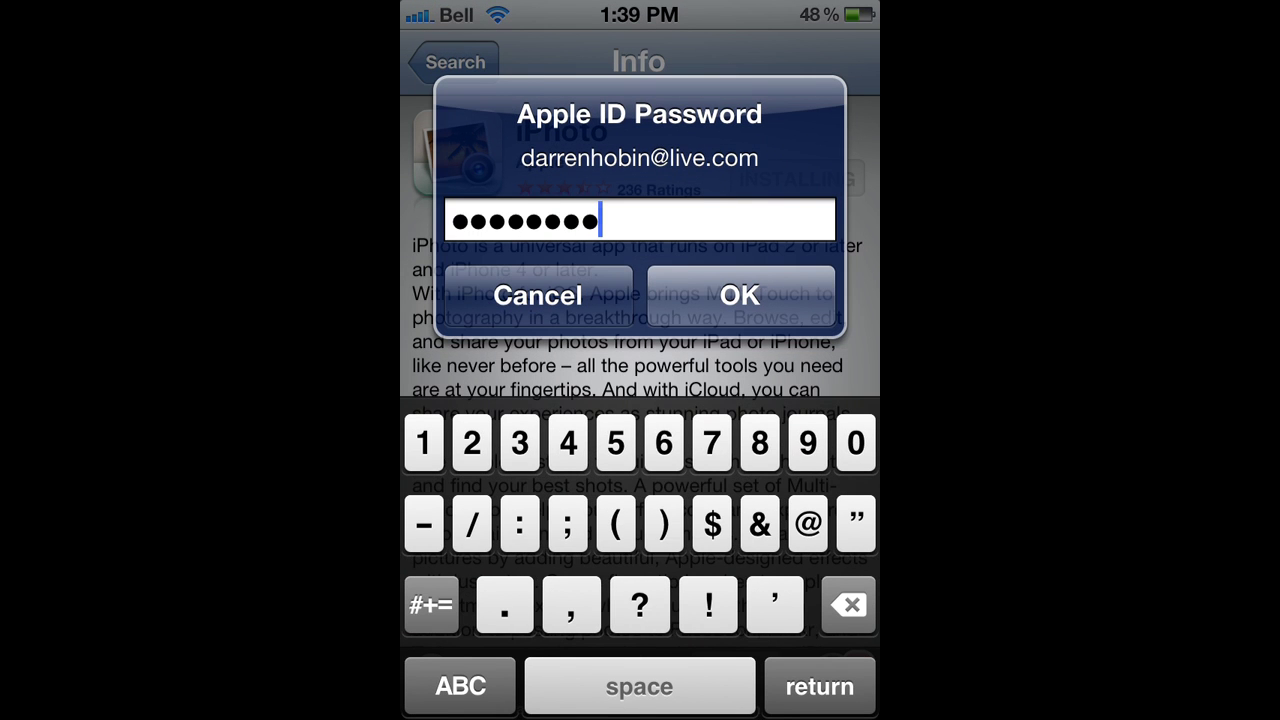
left_click(738, 295)
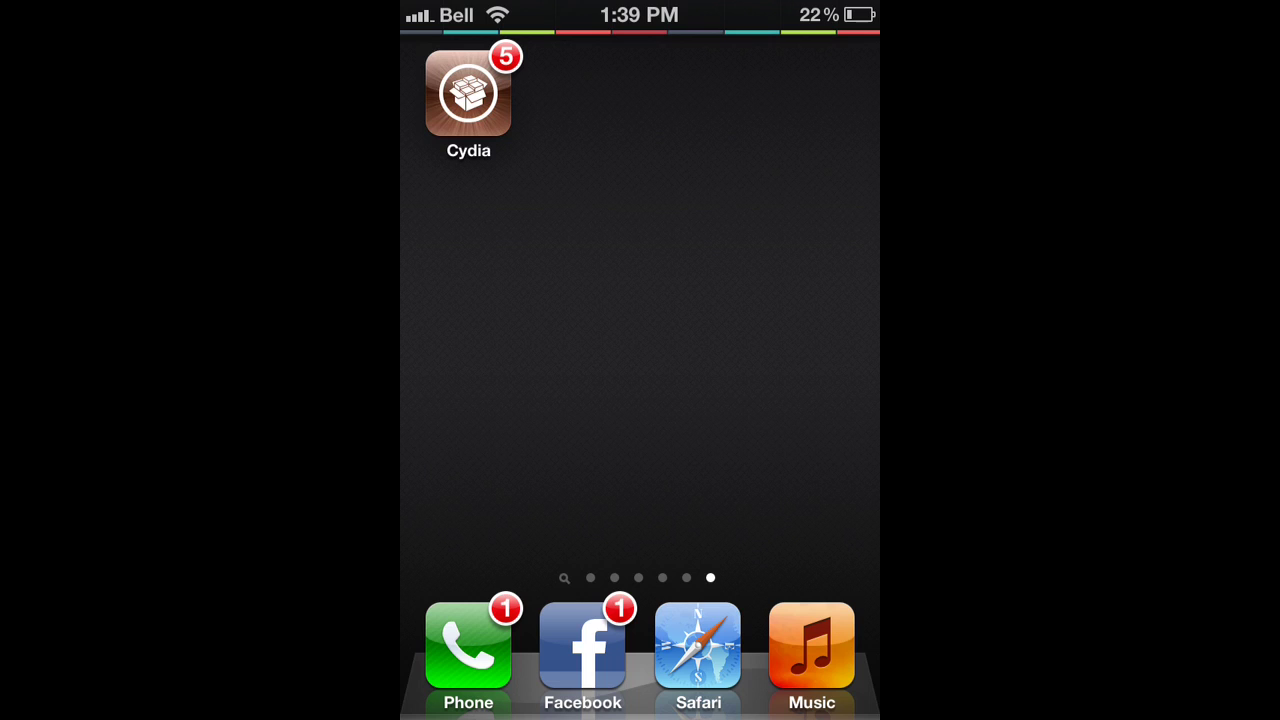
Step: Search Cydia for iPhoto and install the iPhoto501Fix package
left_click(468, 93)
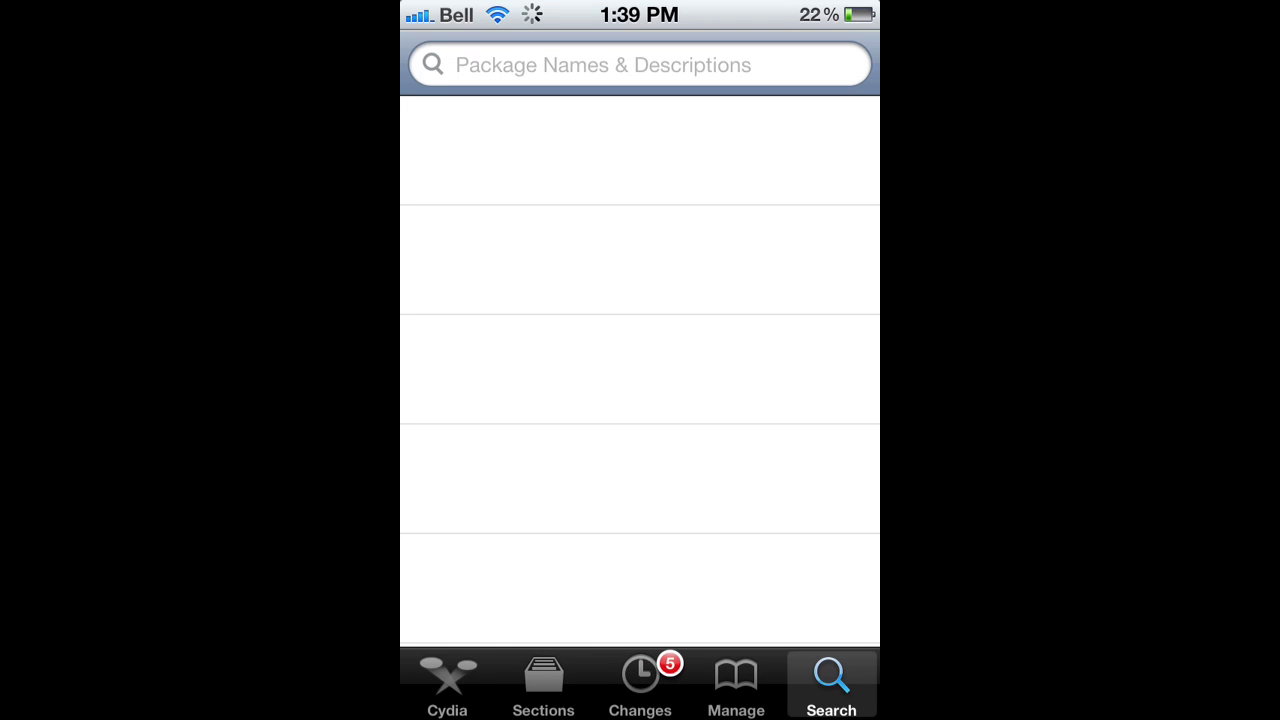
left_click(640, 64)
type("Iphoto")
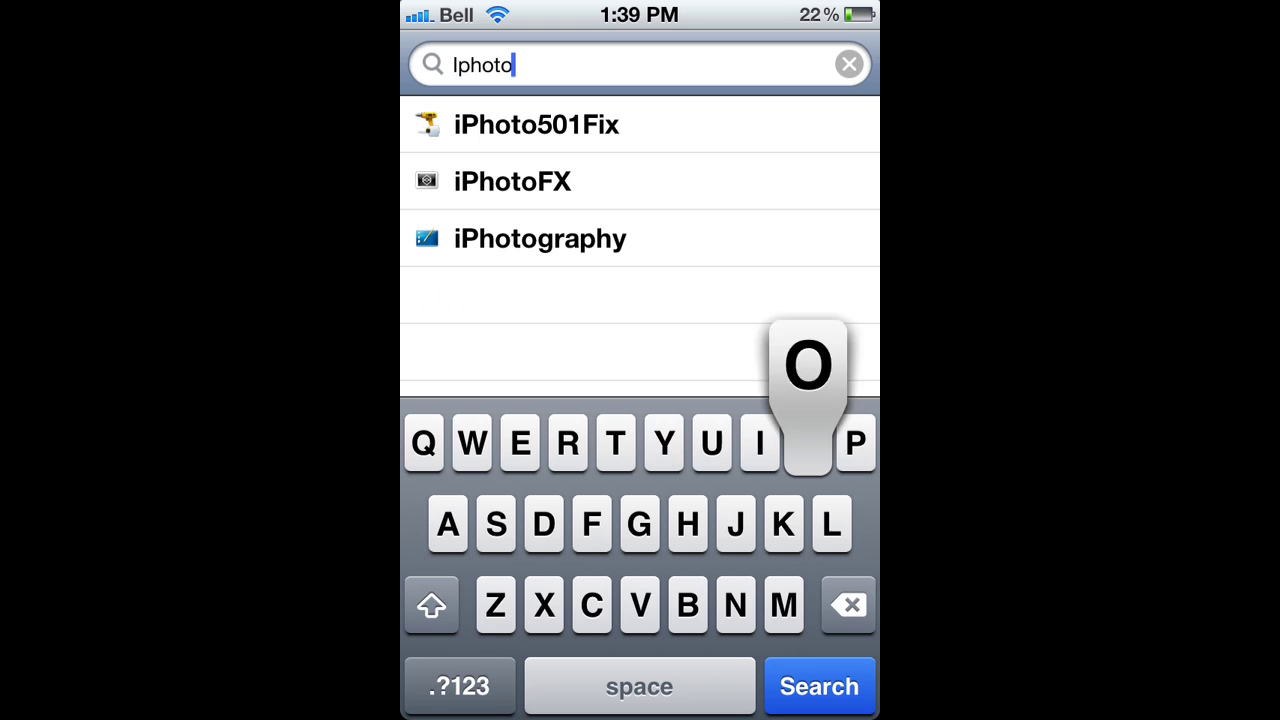
left_click(537, 124)
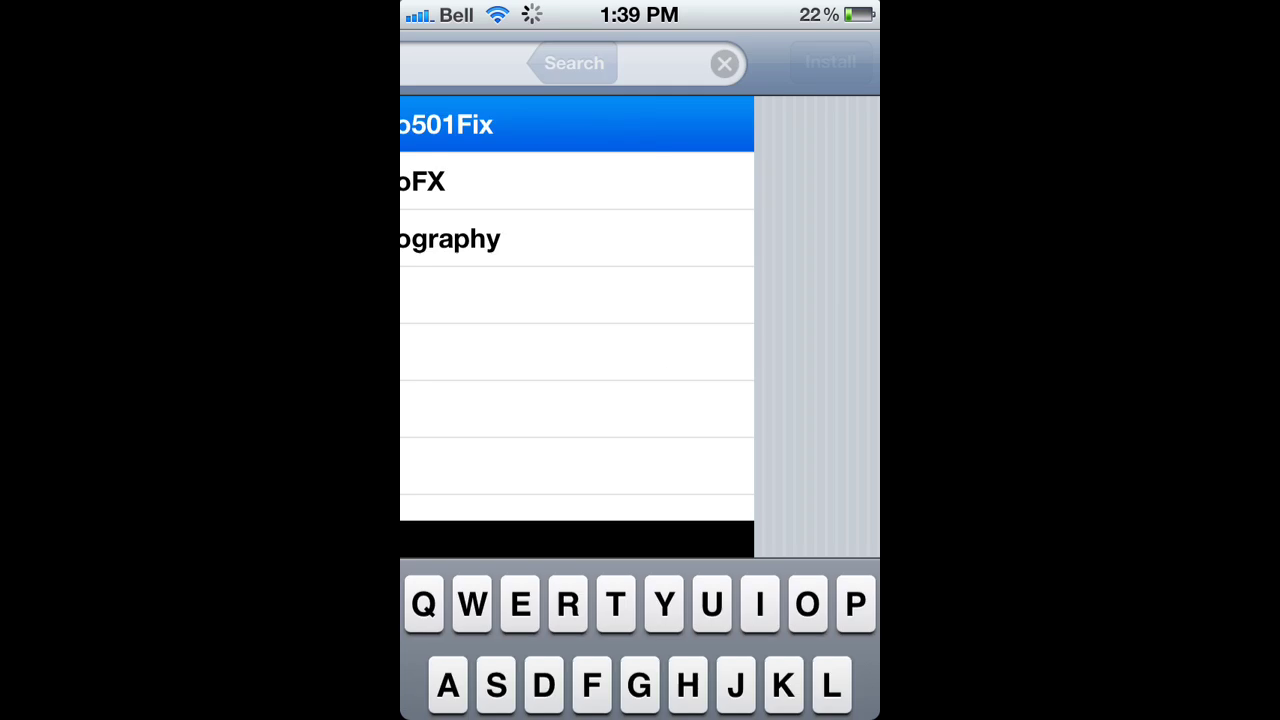
left_click(575, 124)
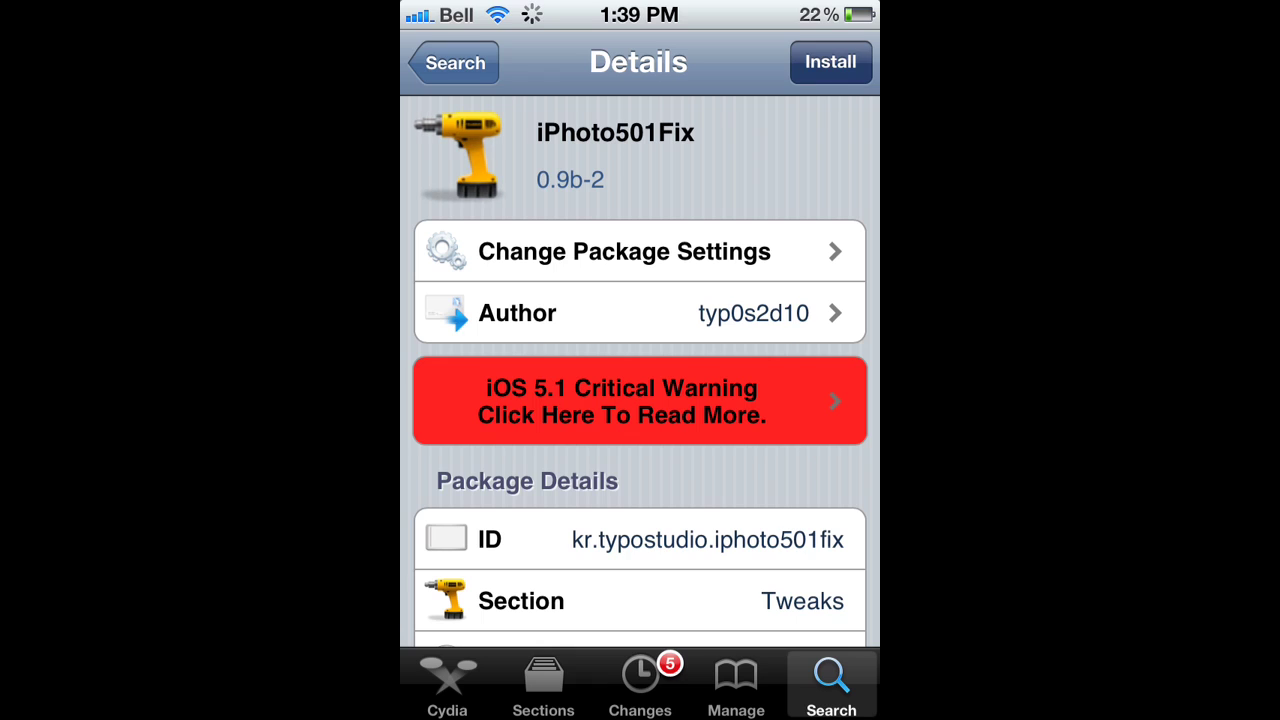
left_click(830, 62)
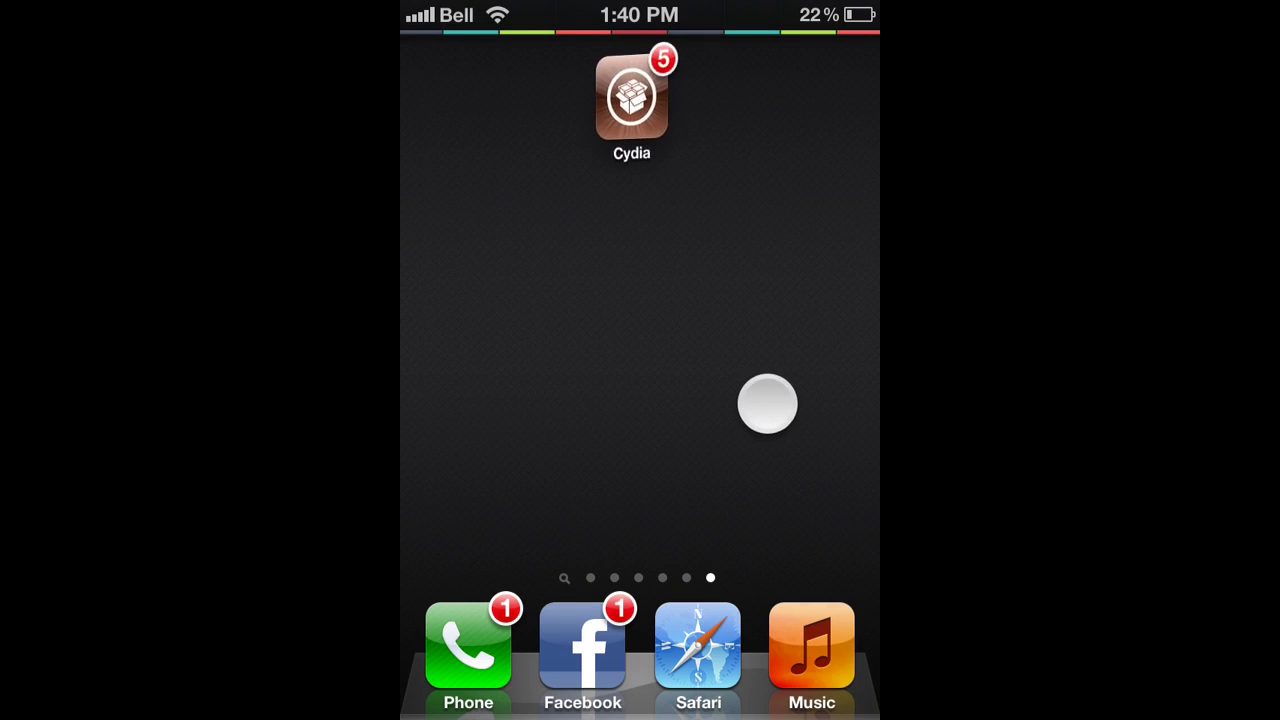
Step: Launch iPhoto to confirm its Albums shelf loads, then return to the home screen
scroll("left", 3)
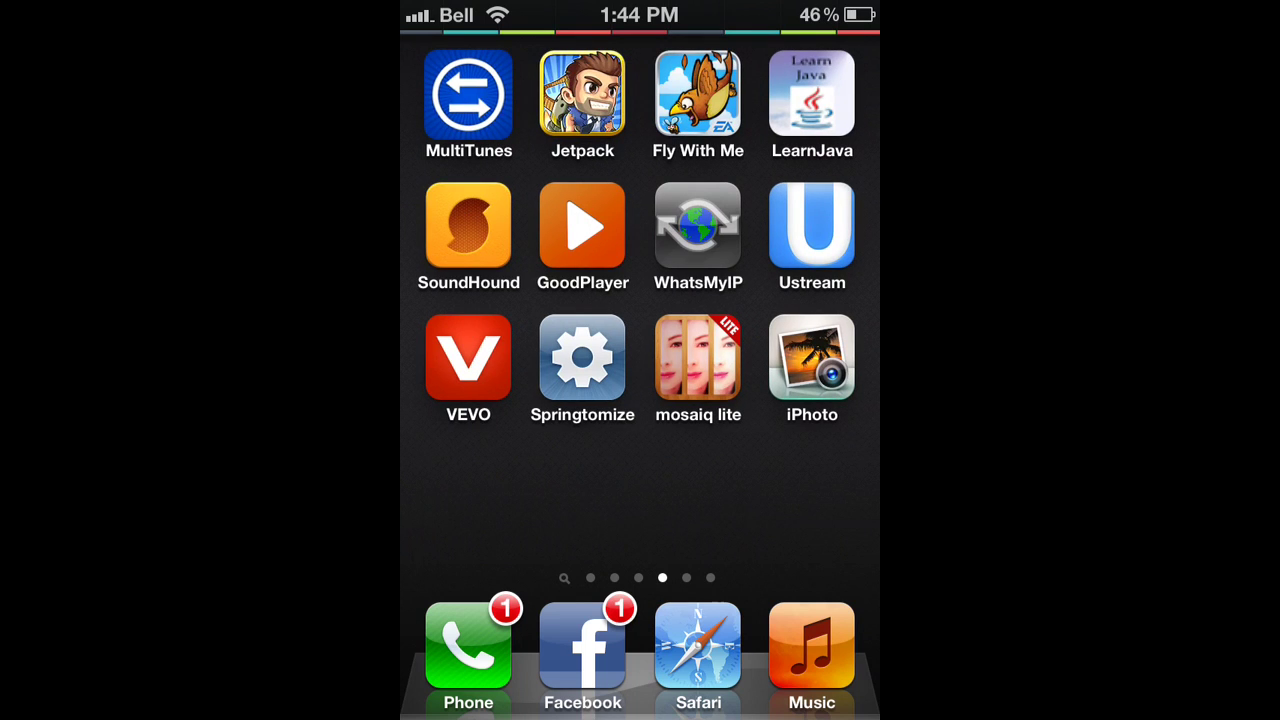
left_click(811, 357)
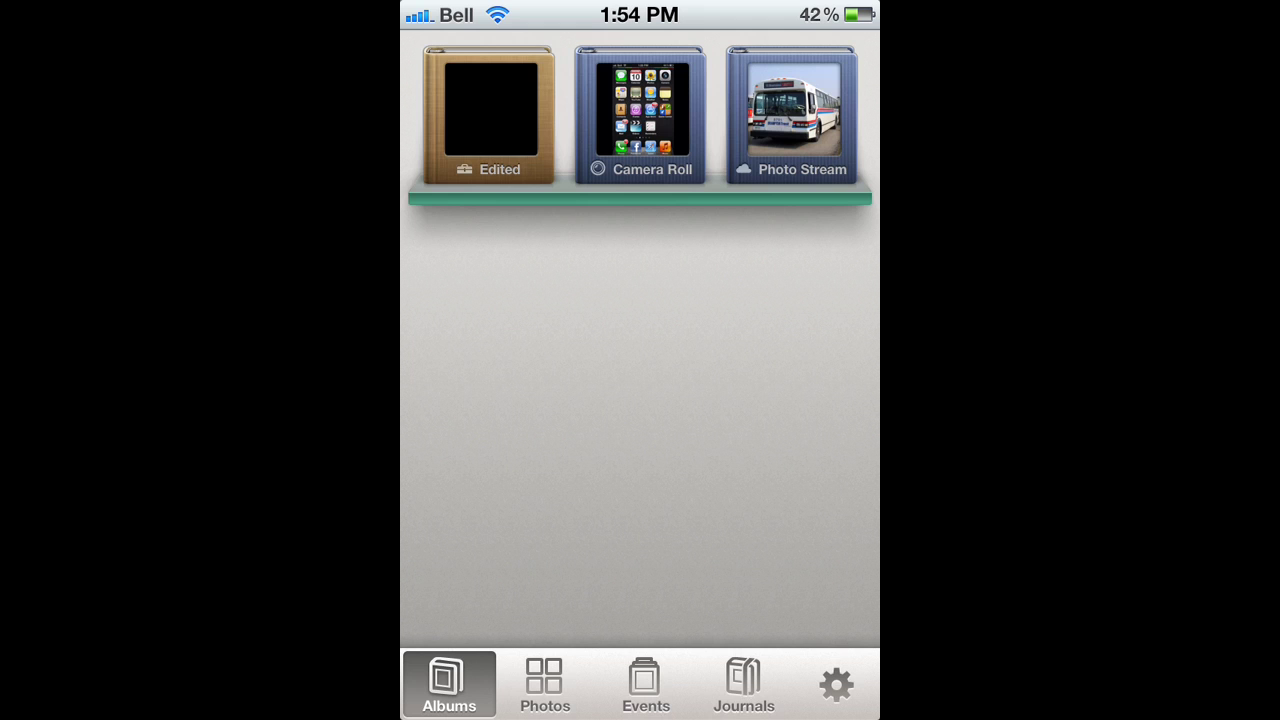
key("home")
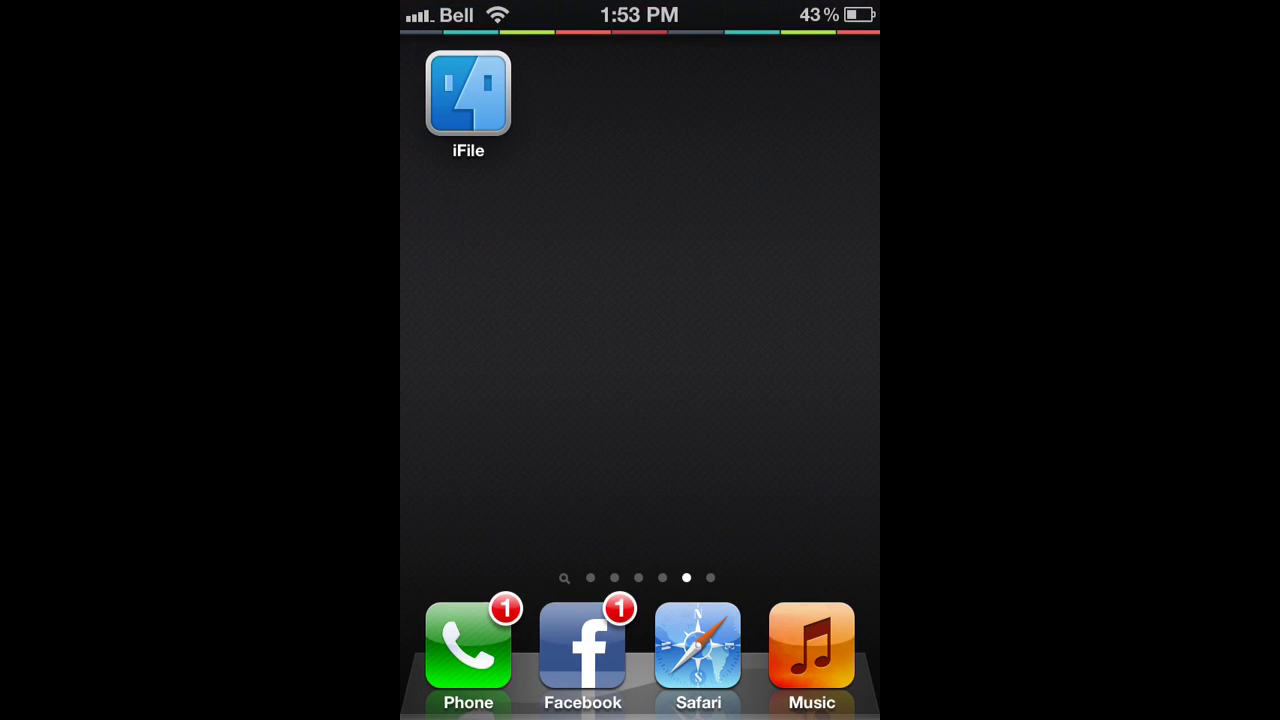
Step: Launch iFile, go back to /System/Library/CoreServices and select SystemVersion.plist for opening
left_click(467, 95)
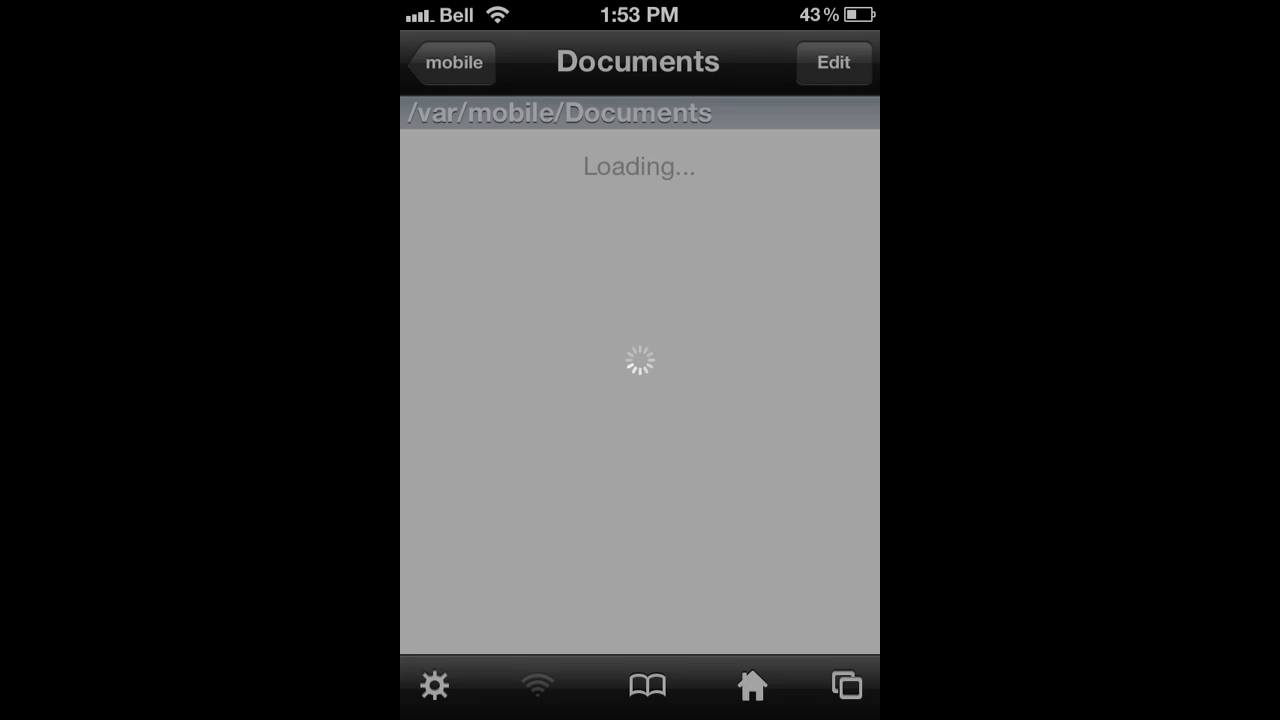
left_click(449, 62)
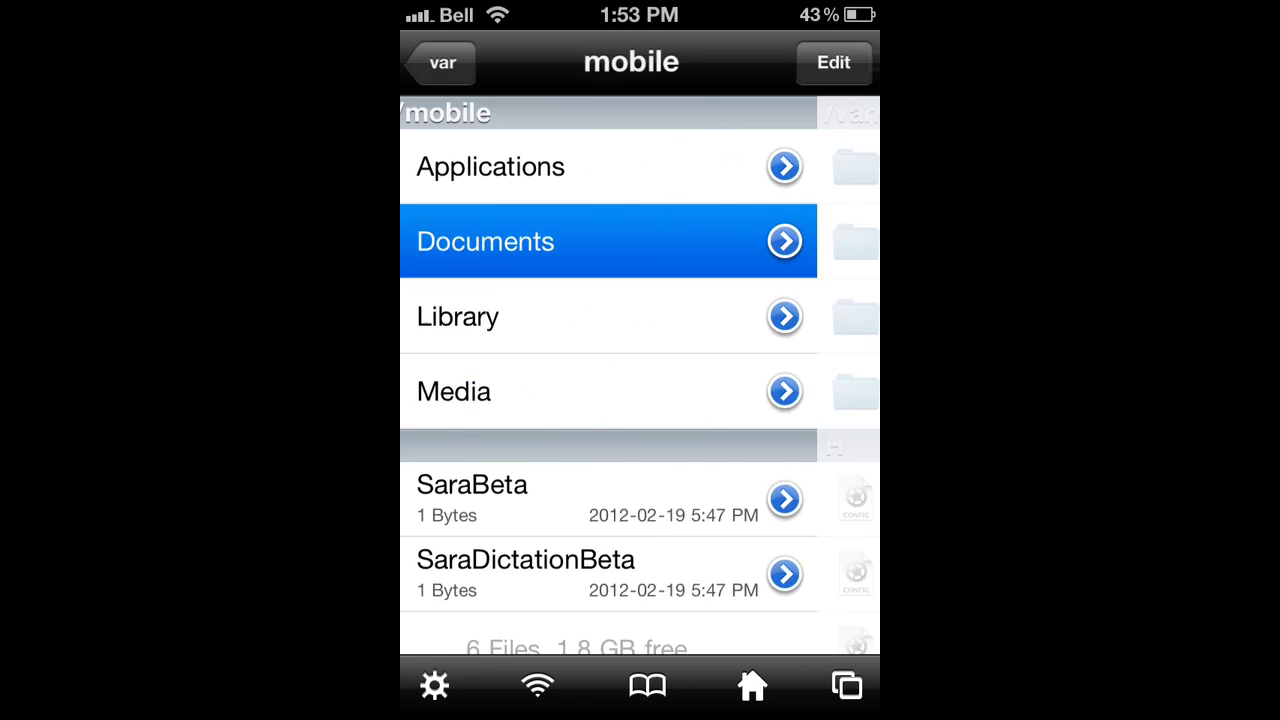
left_click(440, 62)
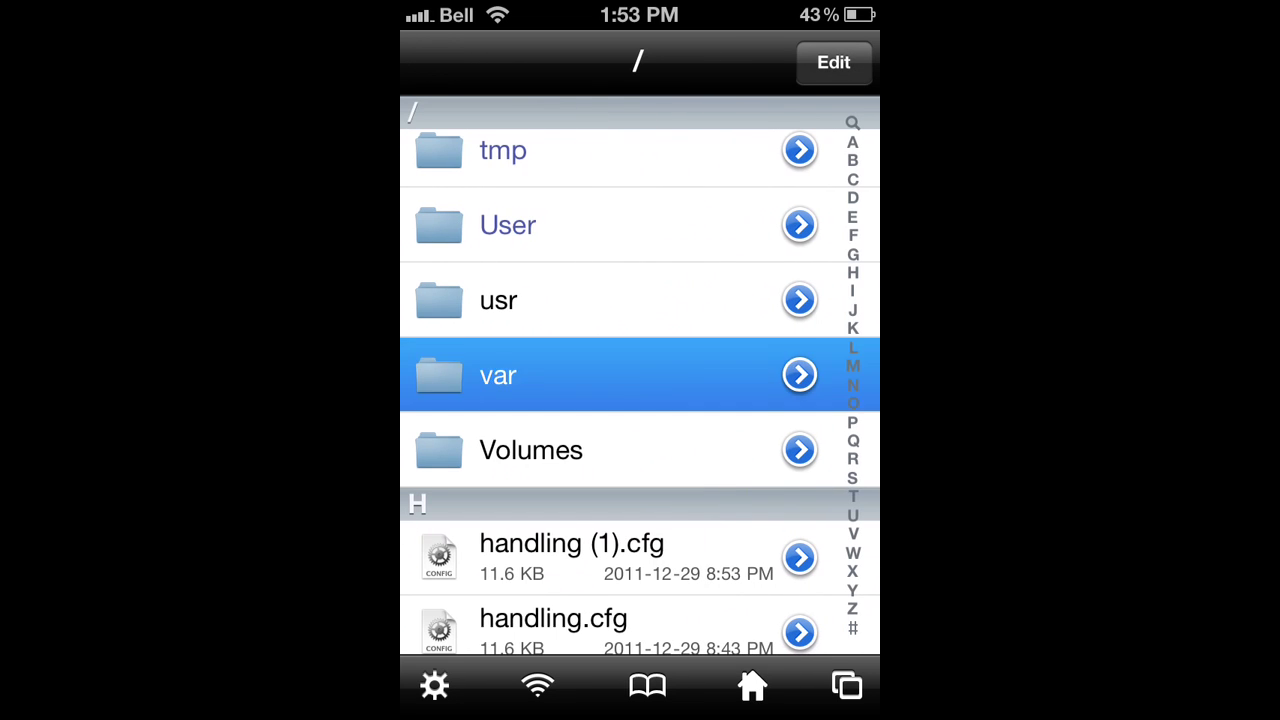
scroll("up", 3)
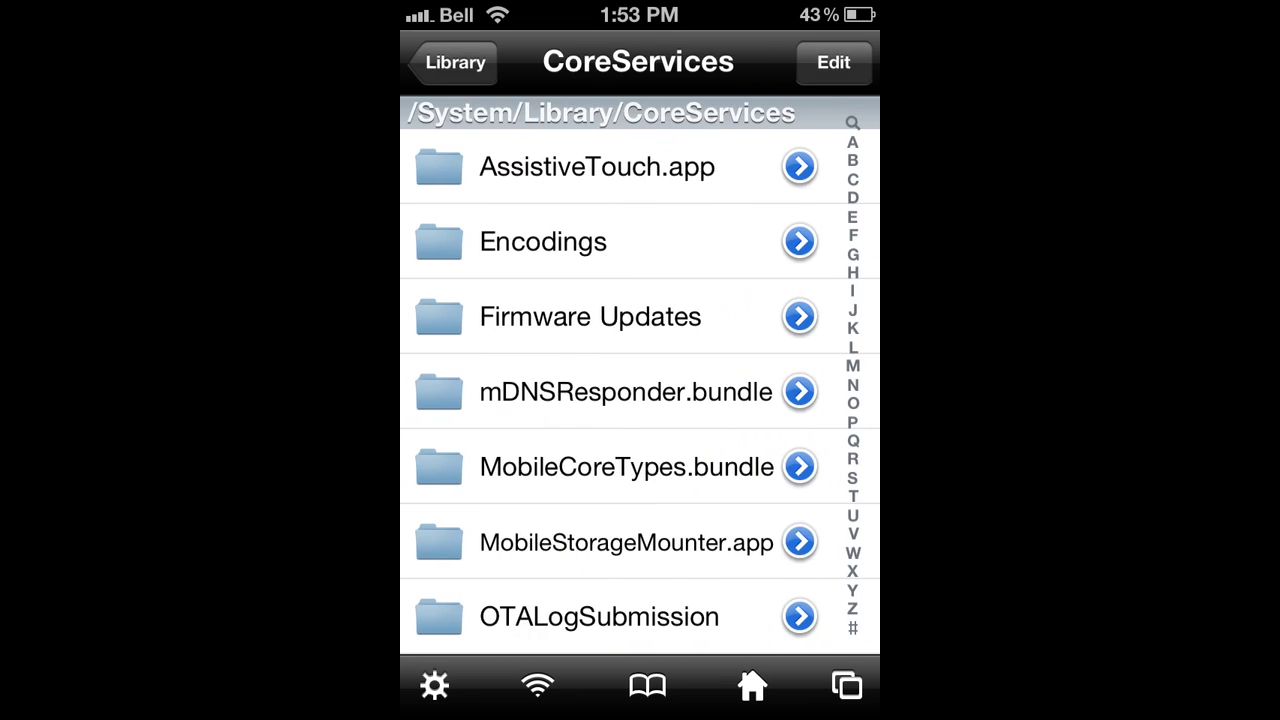
scroll("down", 3)
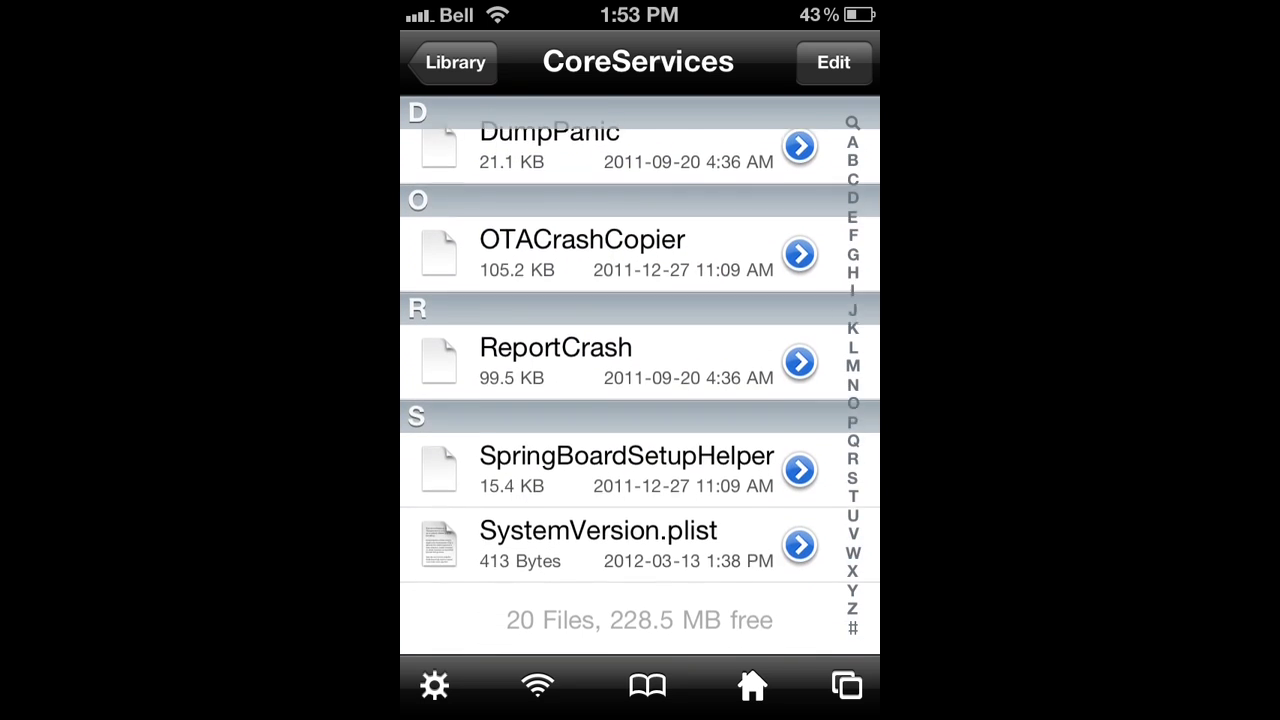
left_click(598, 540)
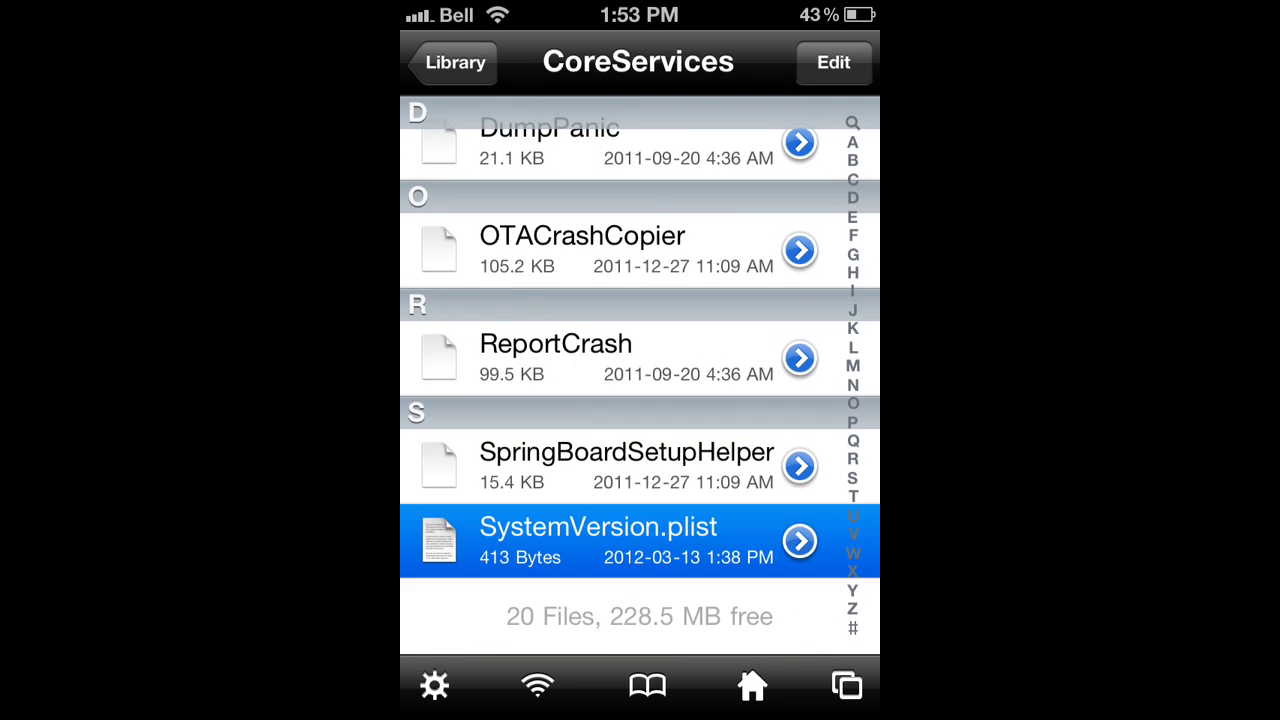
left_click(799, 540)
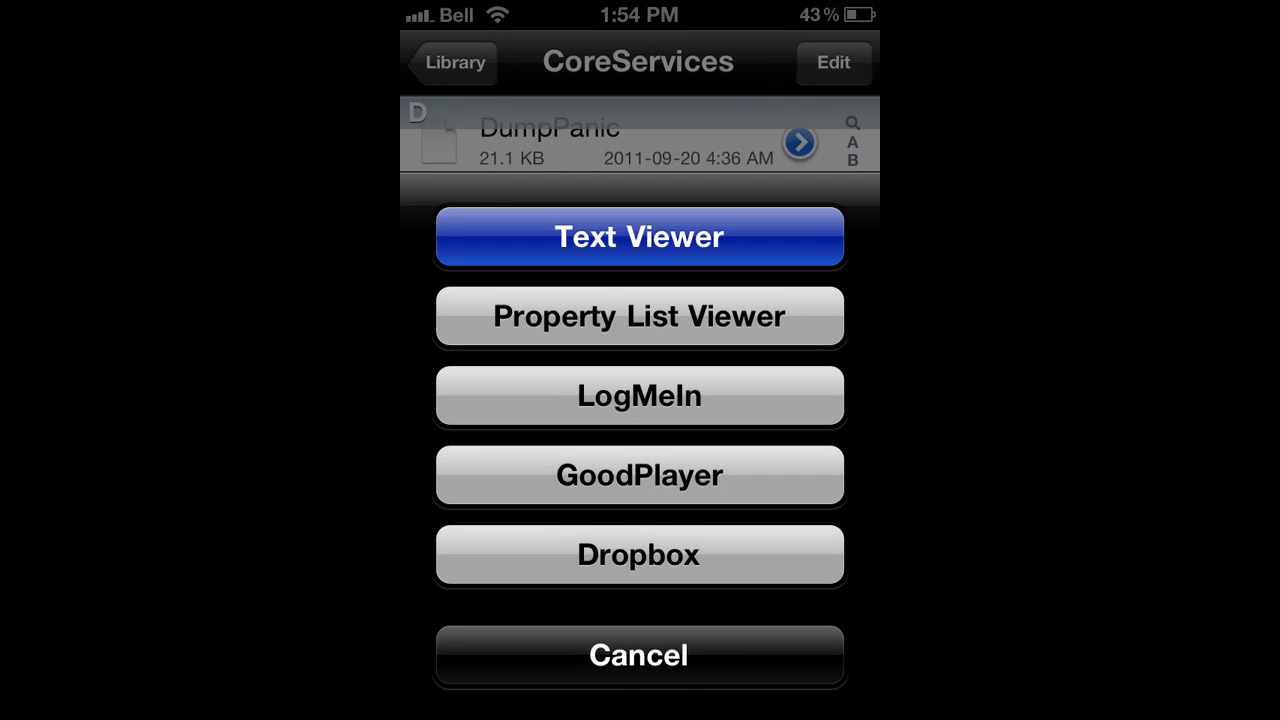
Step: Open the file in Text Viewer, change ProductVersion from 5.1 back to 5.0 and save
left_click(639, 237)
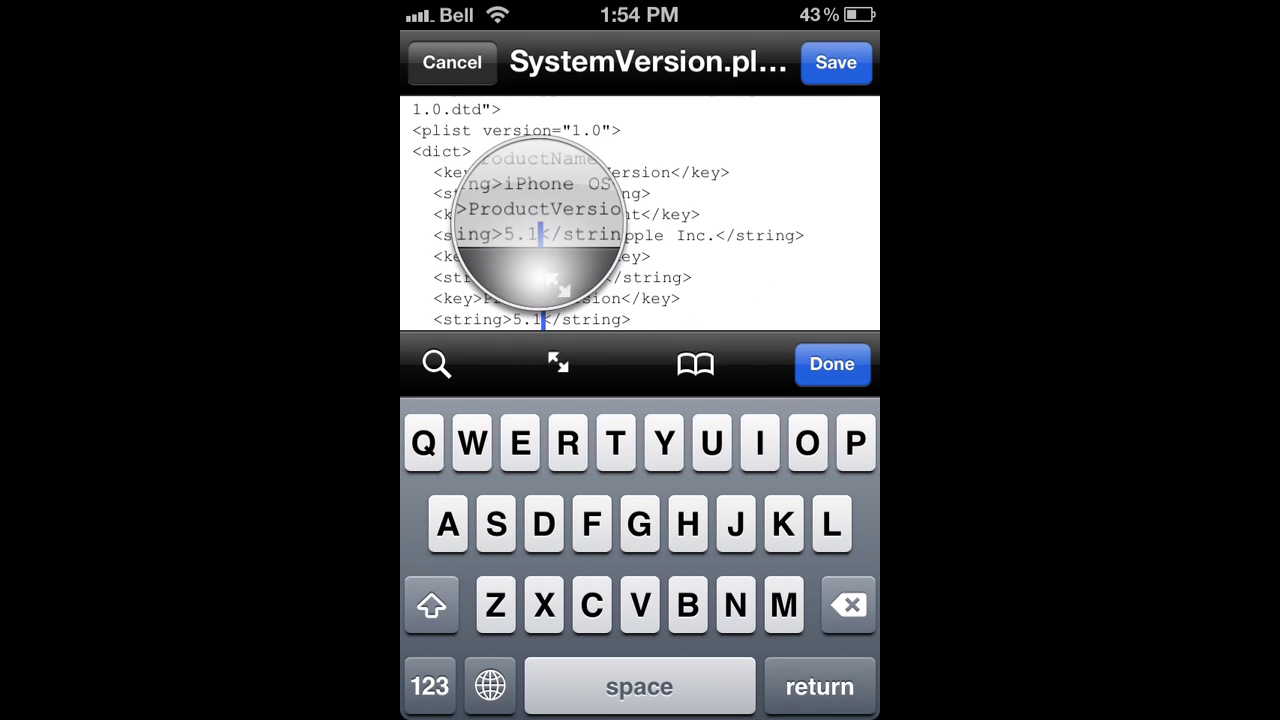
left_click(429, 686)
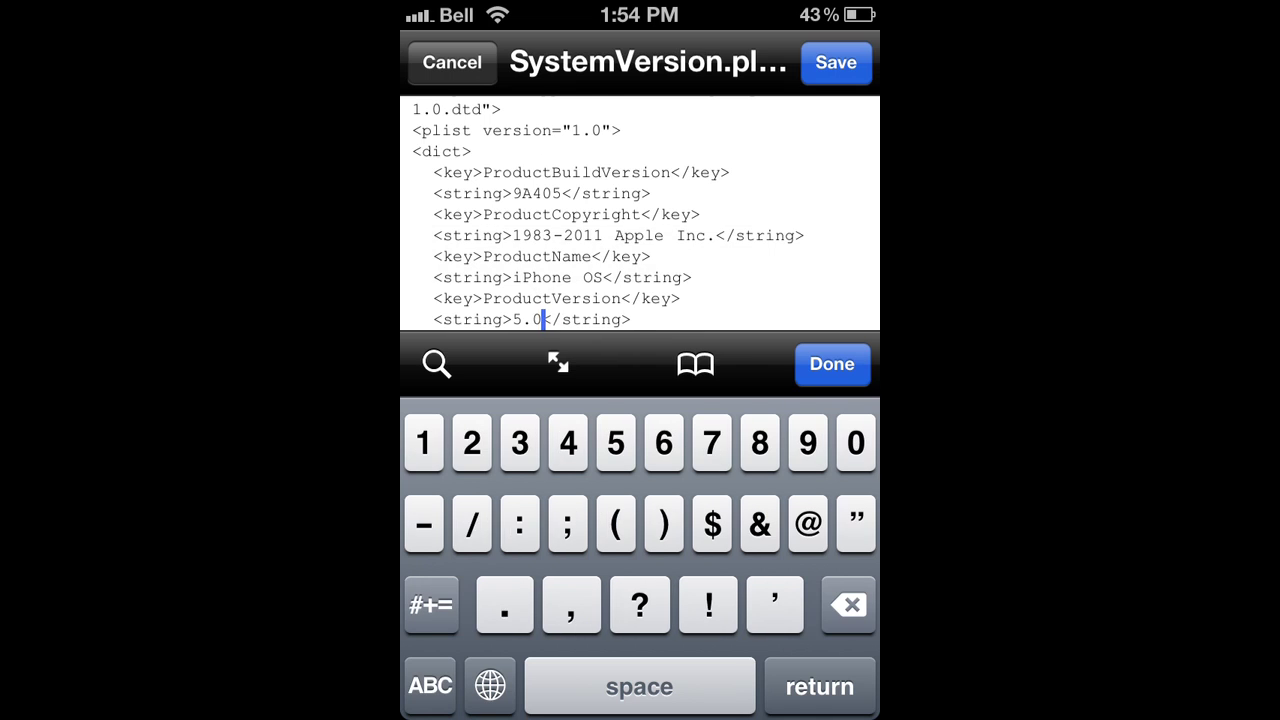
left_click(832, 363)
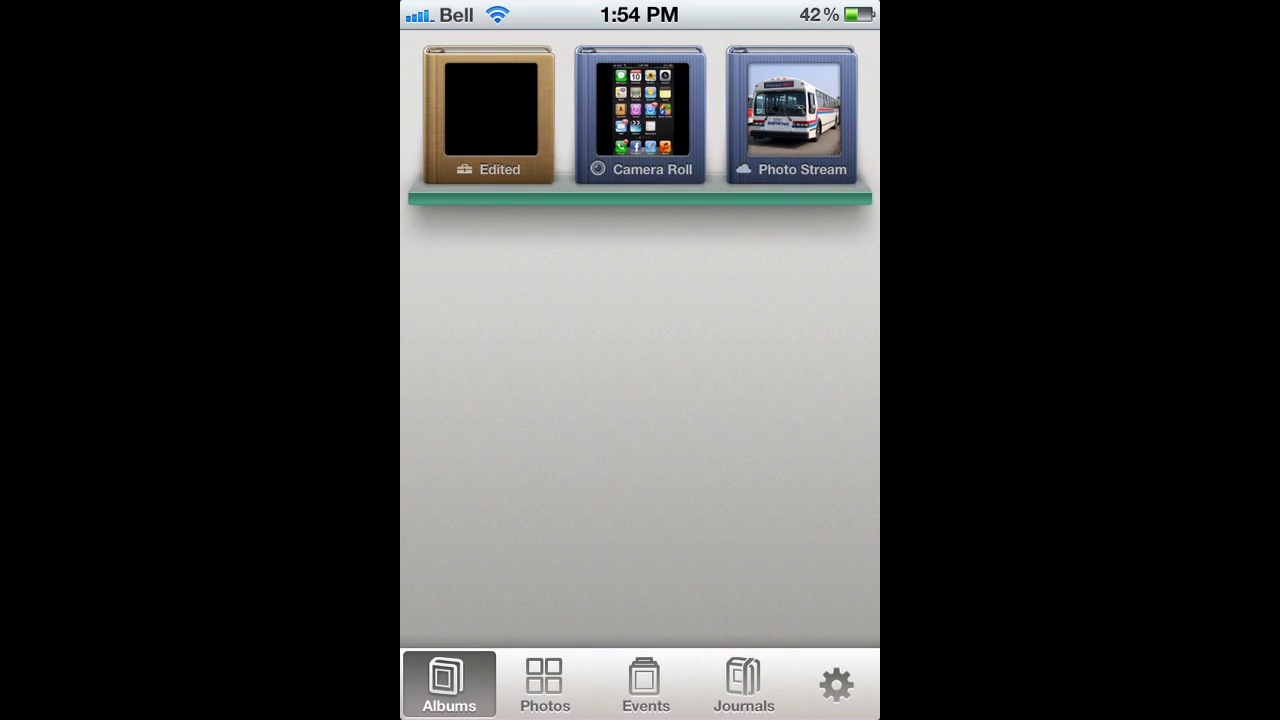
left_click(544, 684)
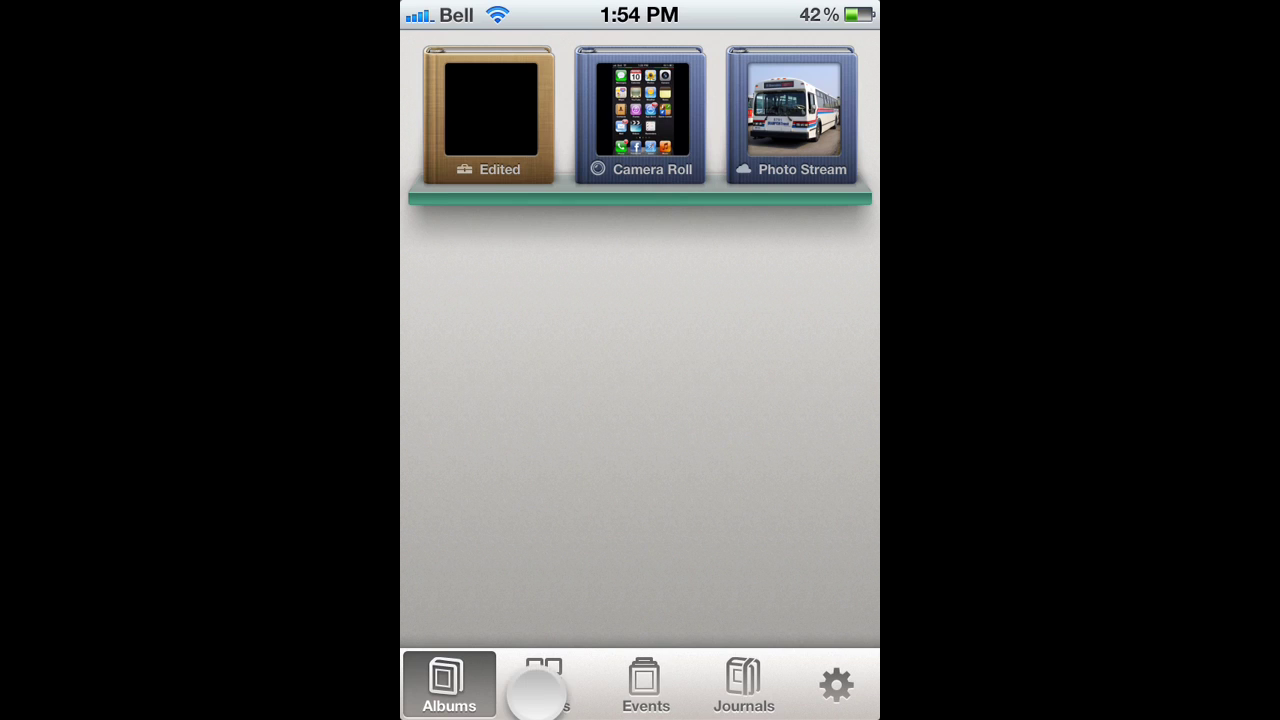
left_click(545, 684)
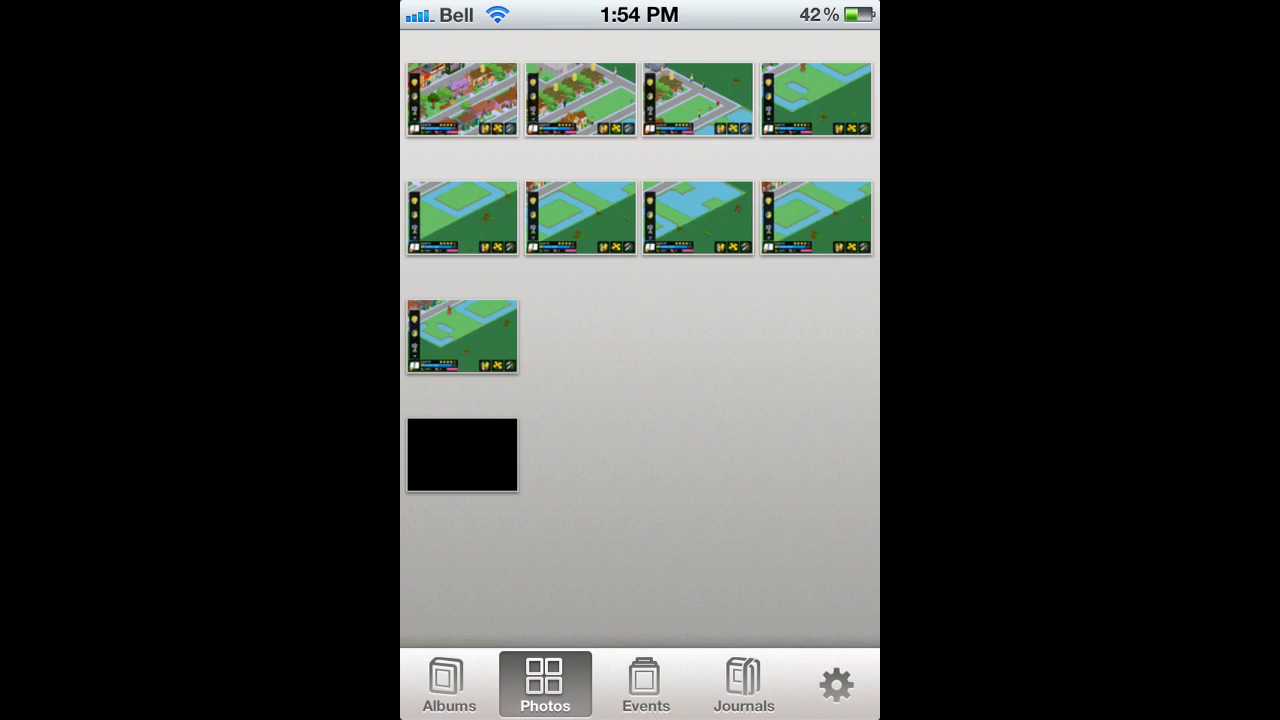
left_click(448, 683)
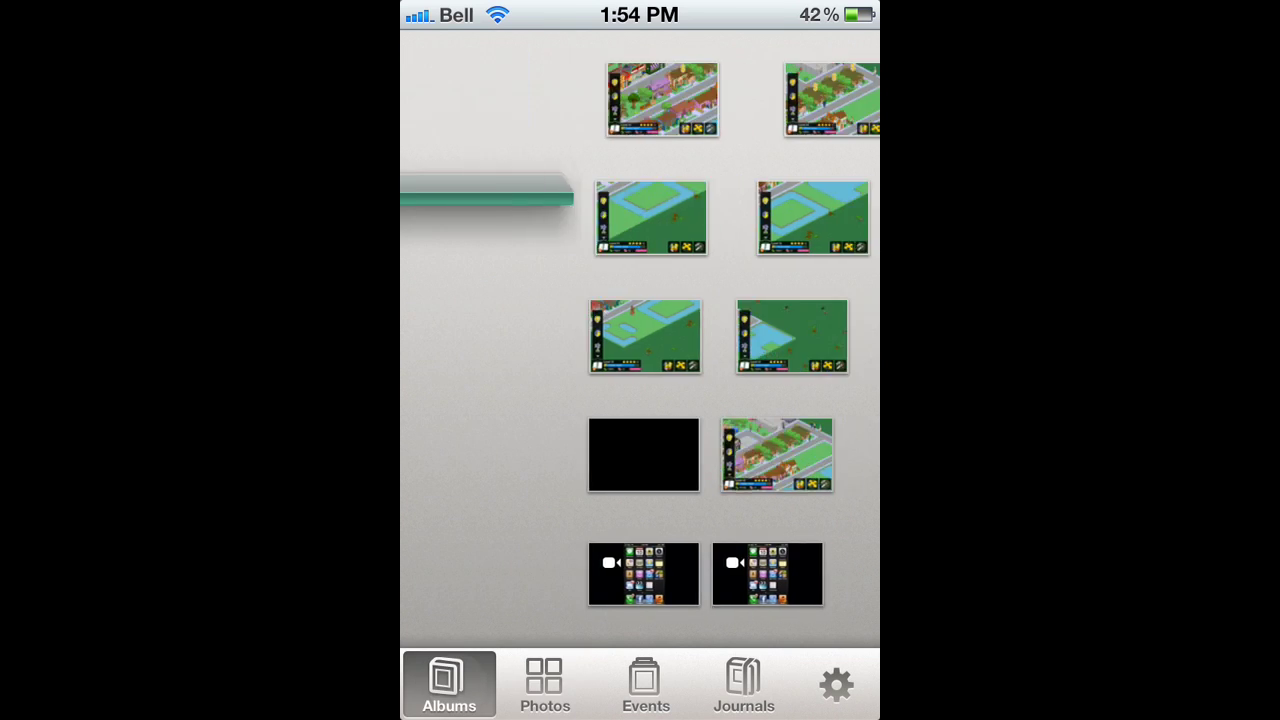